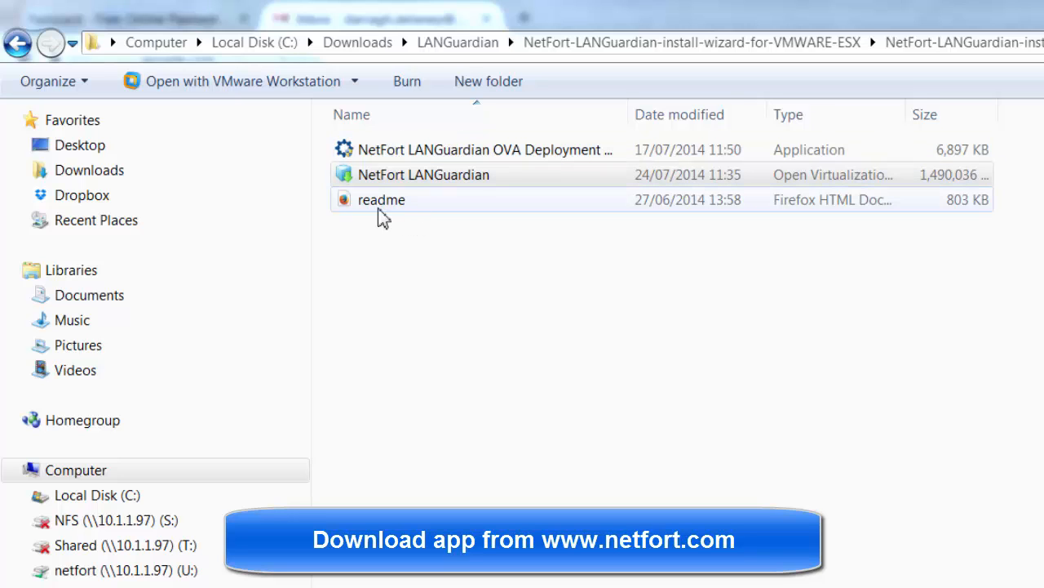
- Select the NetFort LANGuardian OVA Deployment Wizard application in the install folder
left_click(396, 175)
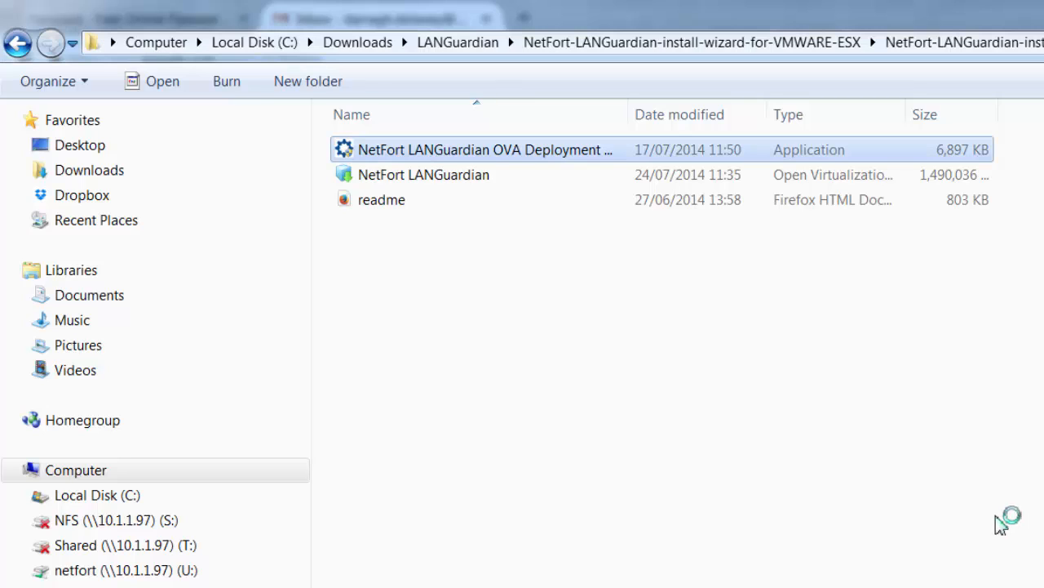
- Launch the deployment wizard and log into ESX server 10.1.1.101 as root
double_click(485, 150)
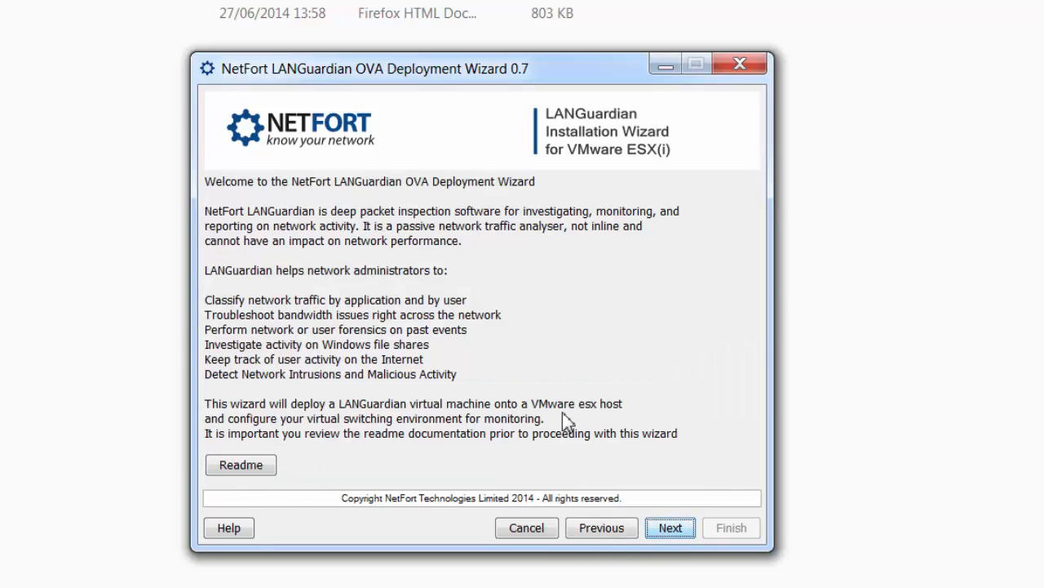
left_click(671, 528)
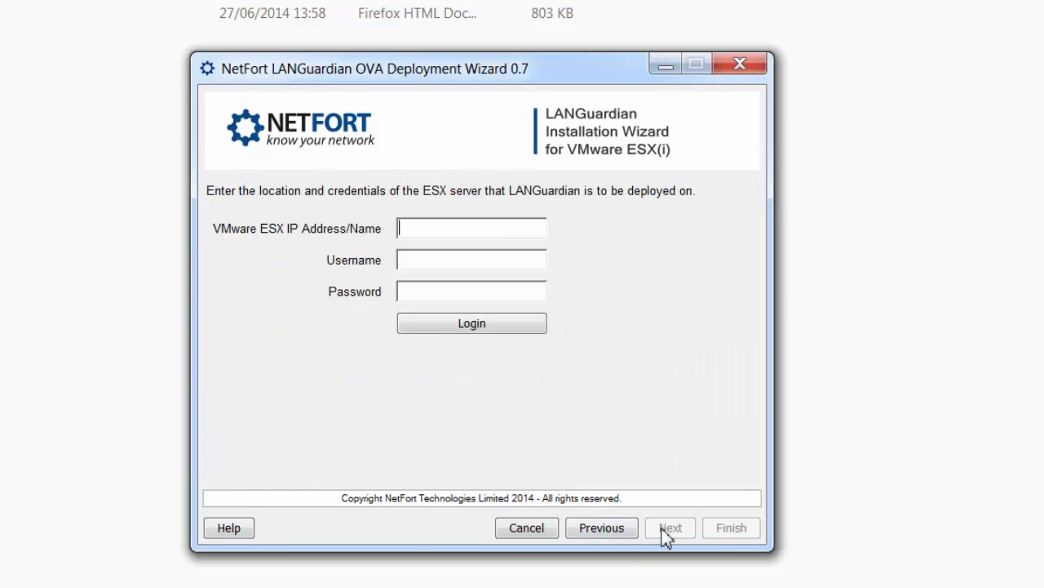
type("1")
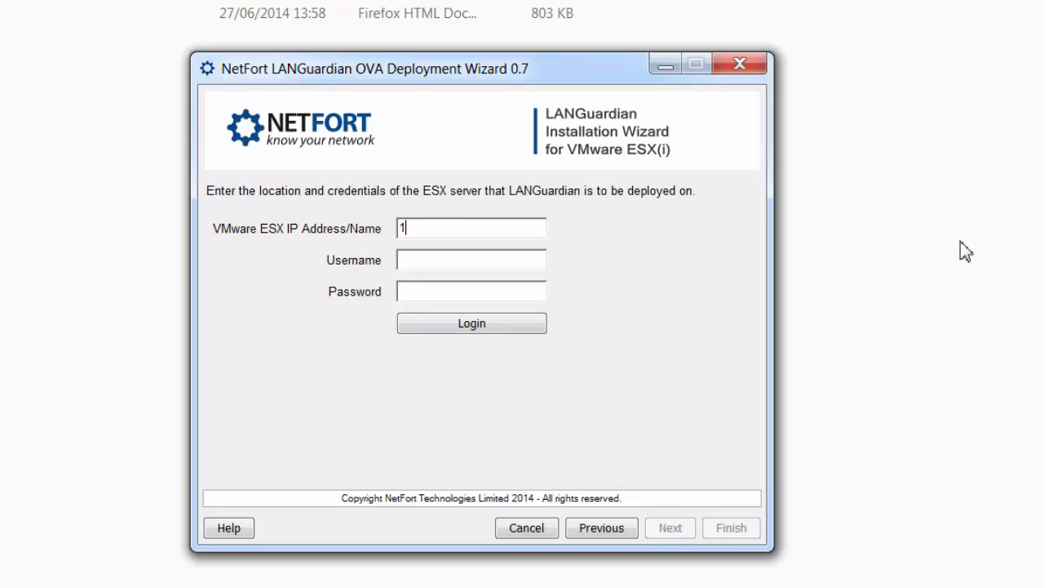
type("0.1.1.")
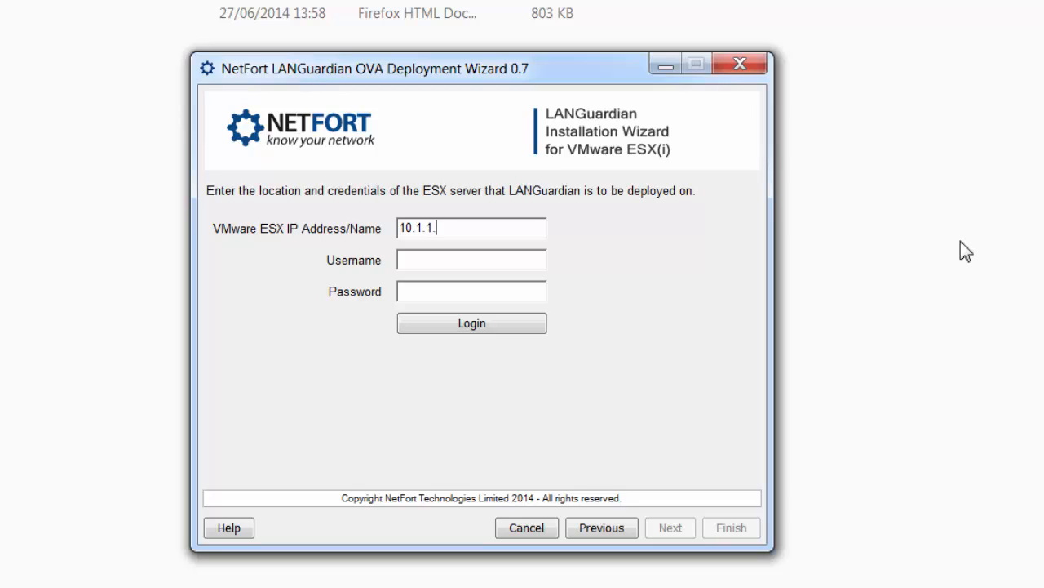
type("101")
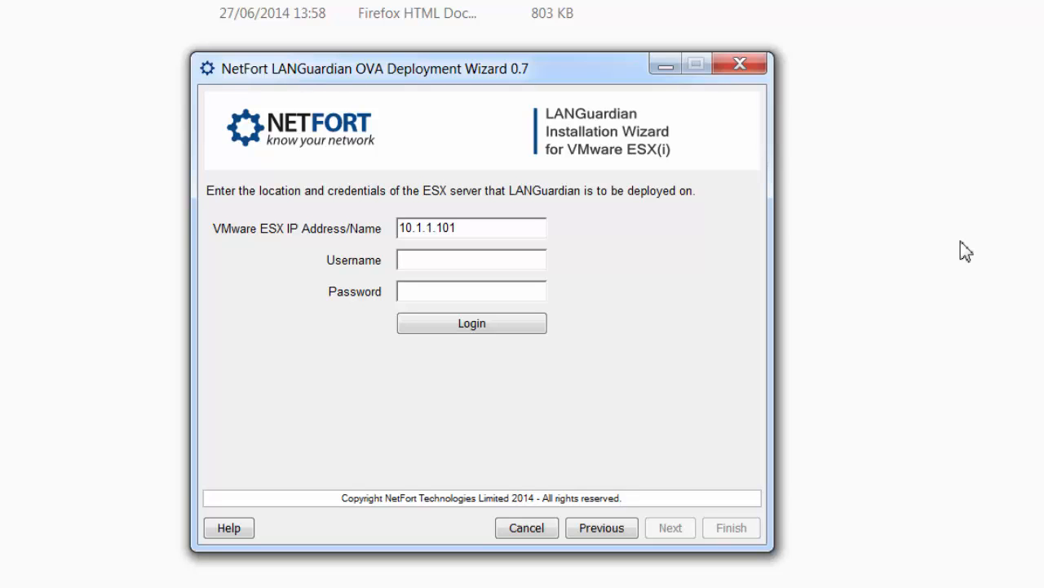
type("root")
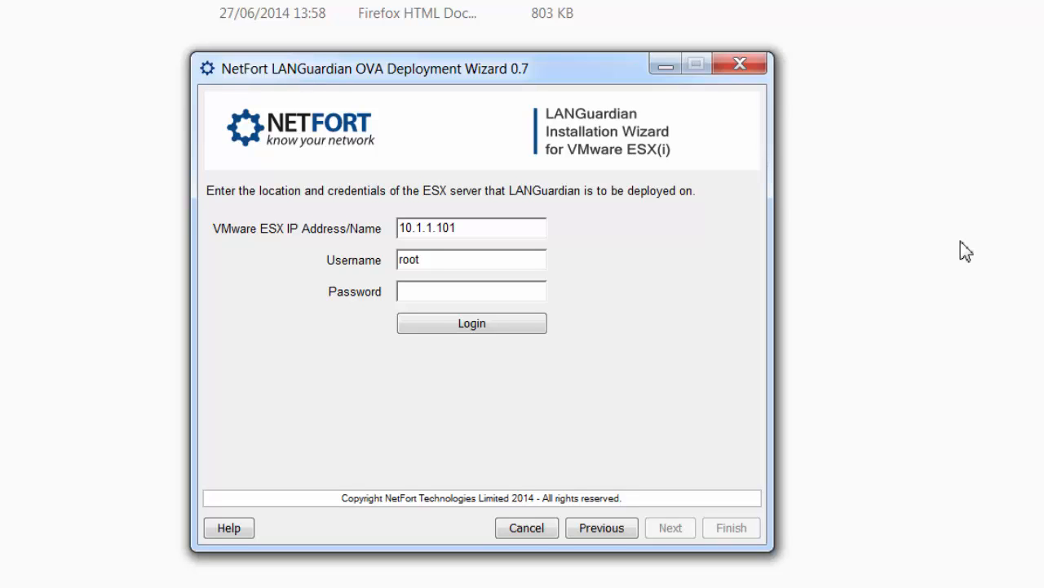
type("********")
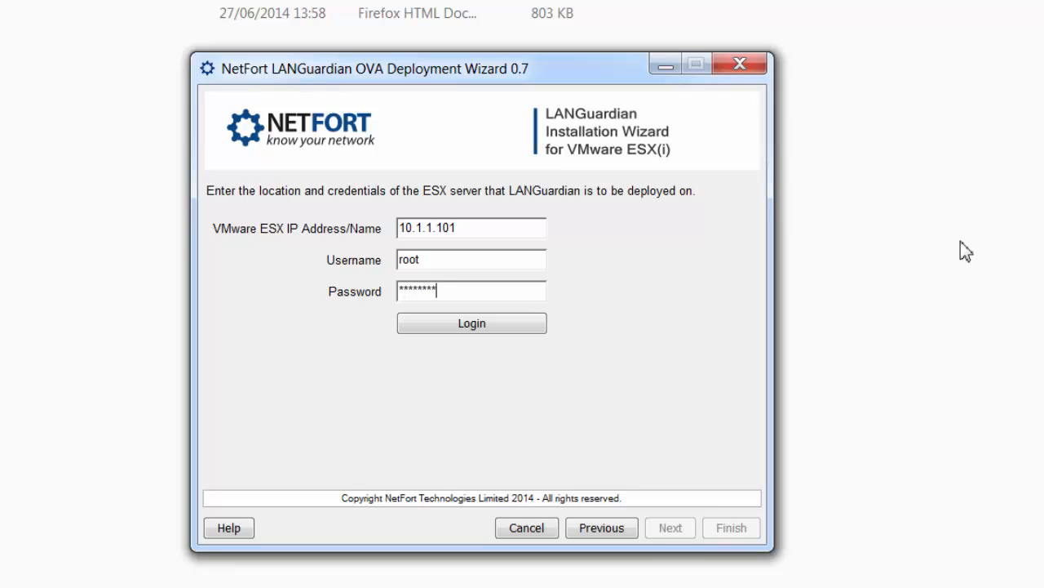
left_click(471, 323)
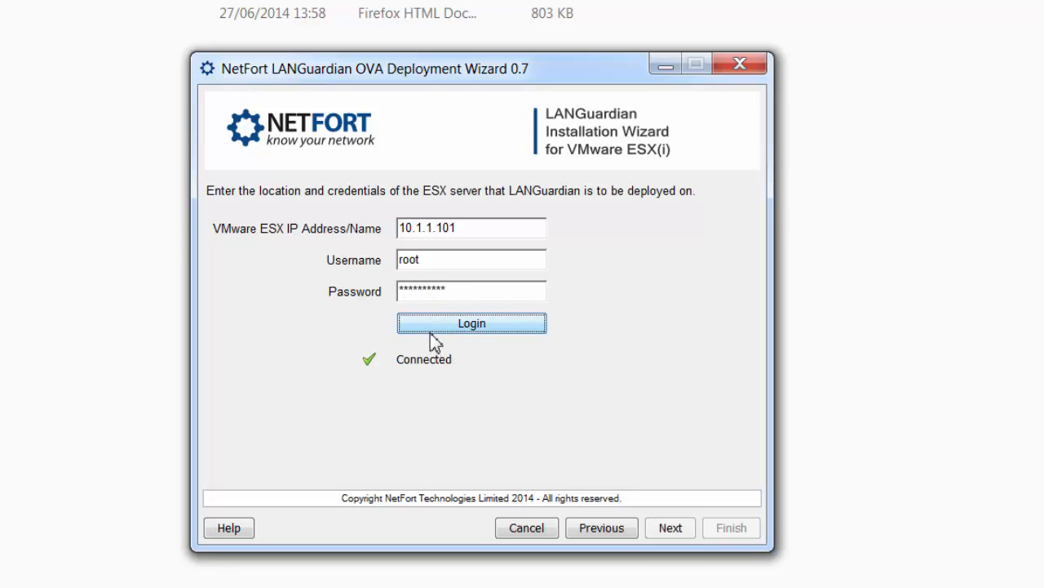
- Deploy to the Resources pool on the VMDatastore datastore
left_click(670, 527)
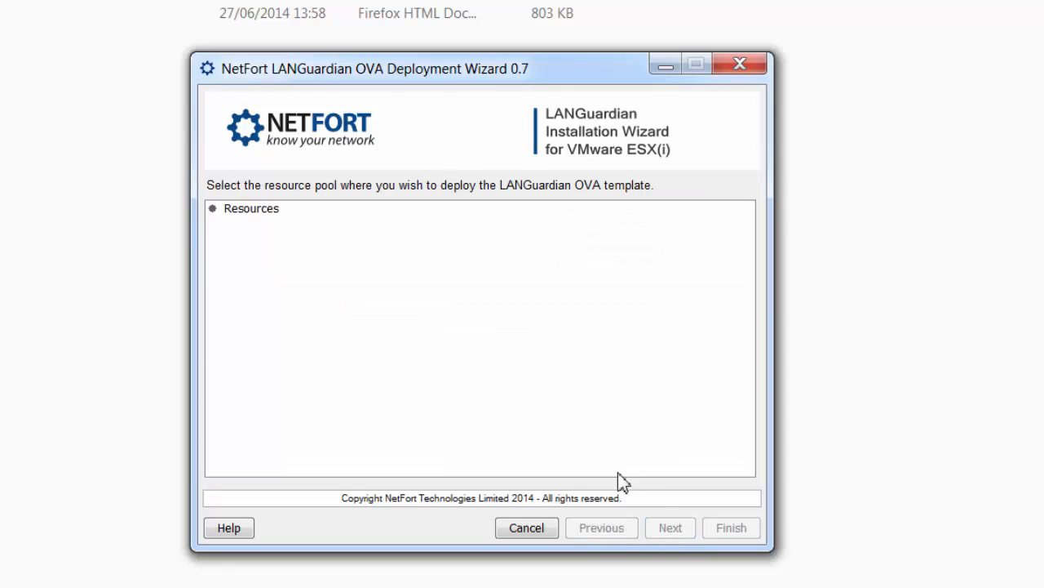
left_click(252, 208)
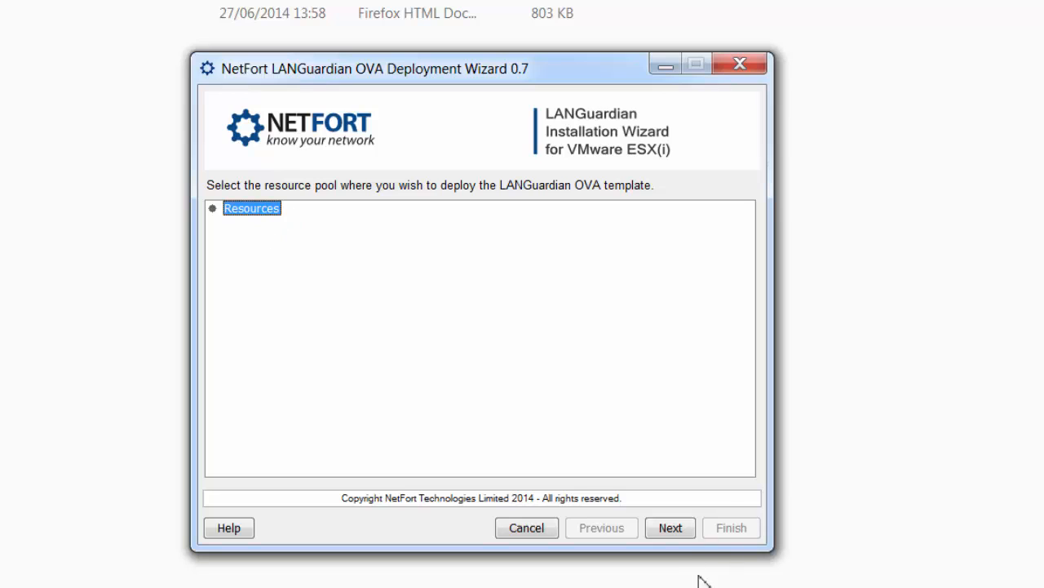
left_click(669, 527)
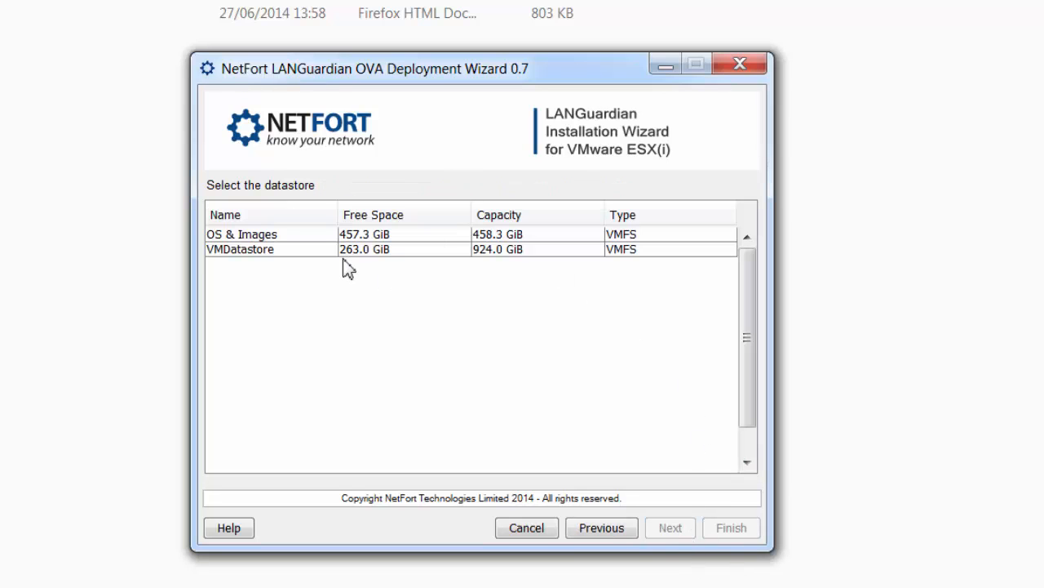
left_click(240, 249)
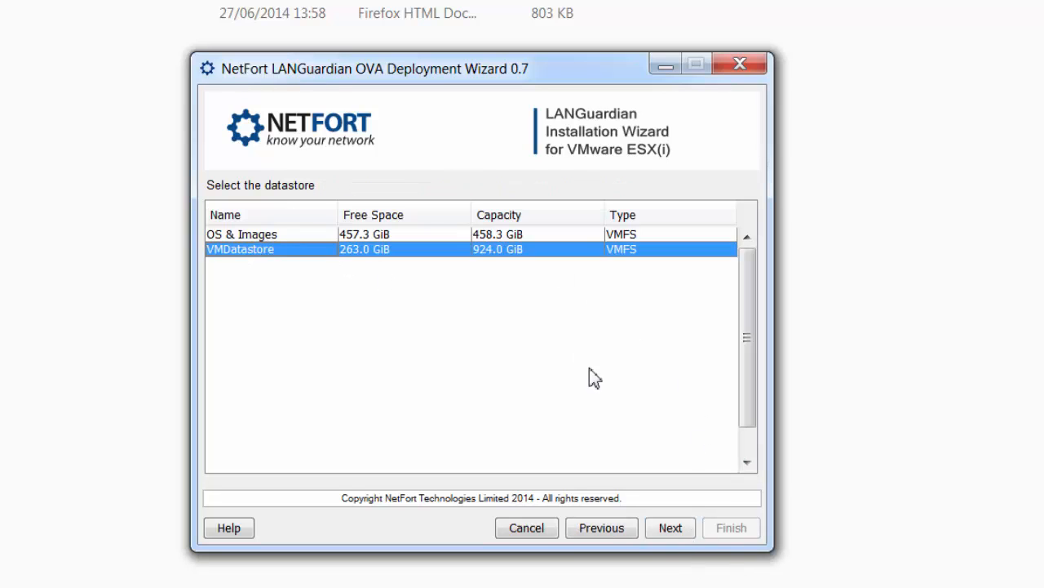
left_click(670, 527)
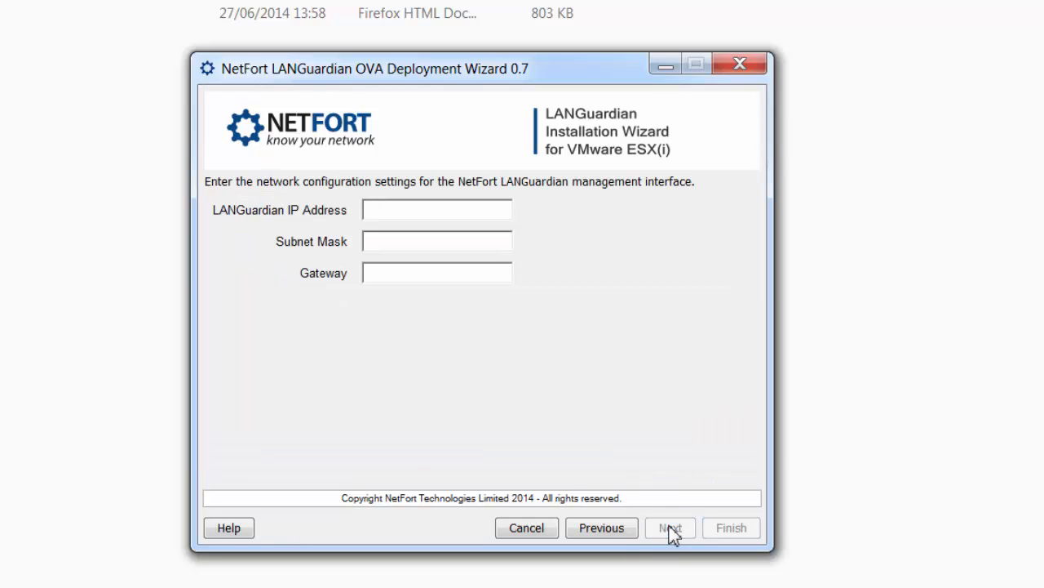
- Set management IP 10.1.1.200, mask 255.255.255.0 and gateway 10.1.1.1
type("10.1.1.20")
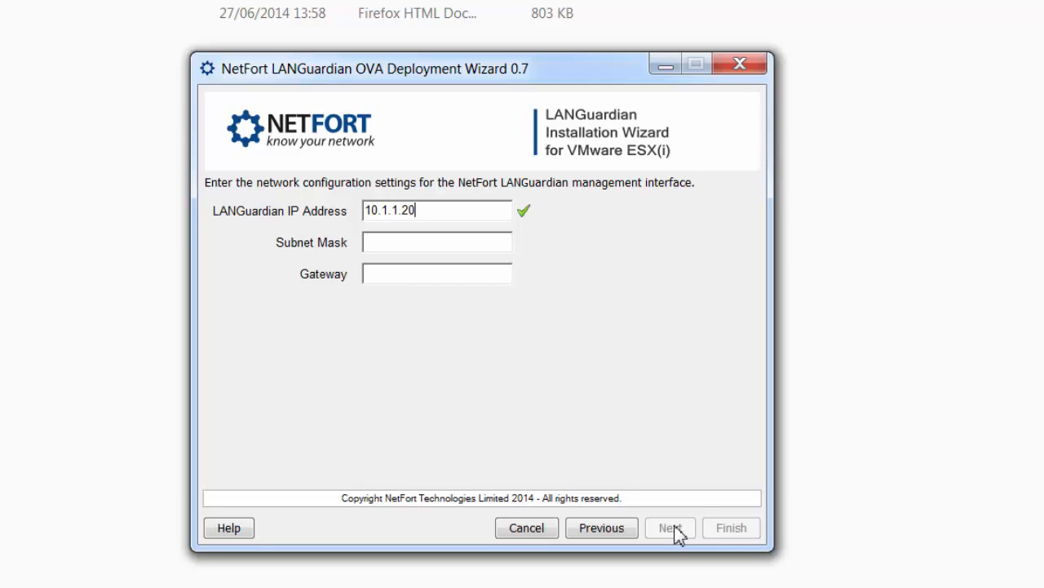
type("255.")
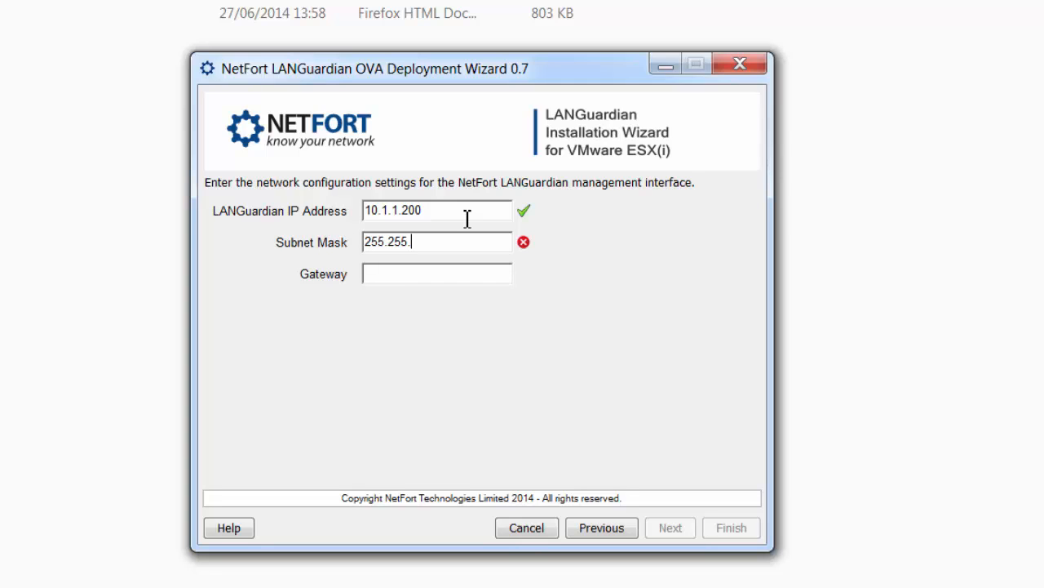
type("255.0")
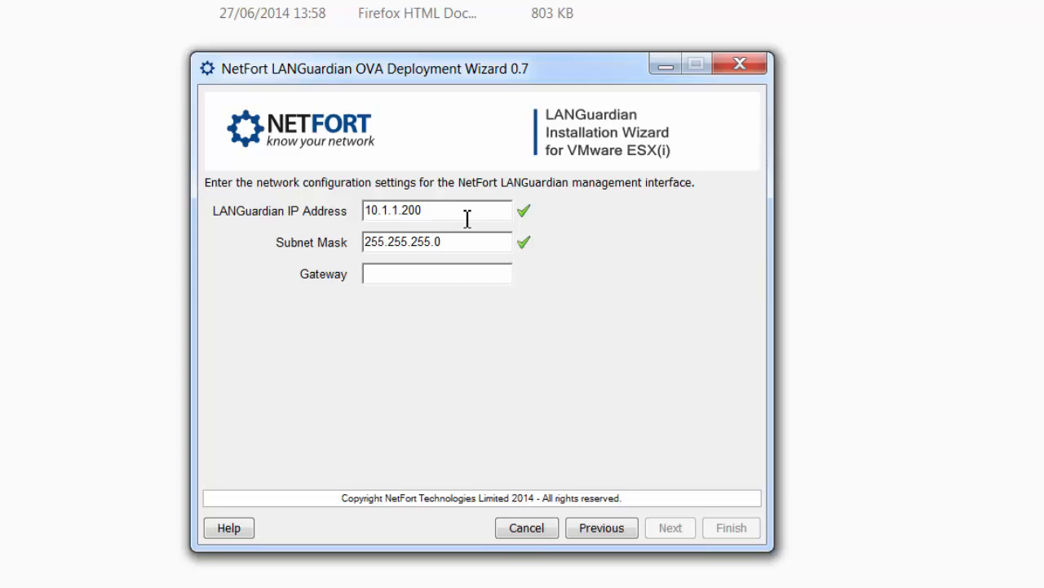
type("10.1.1.1")
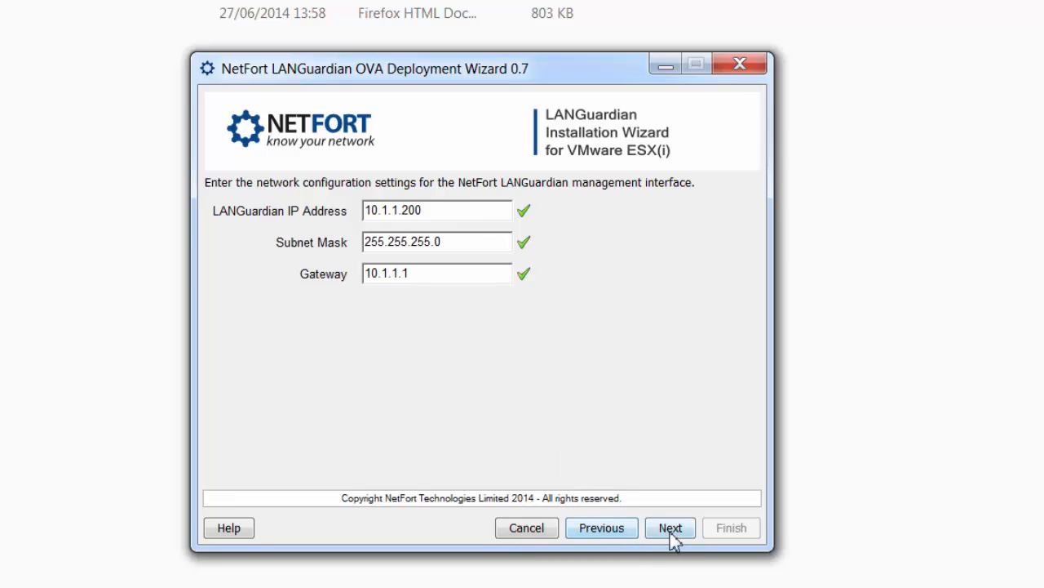
left_click(673, 528)
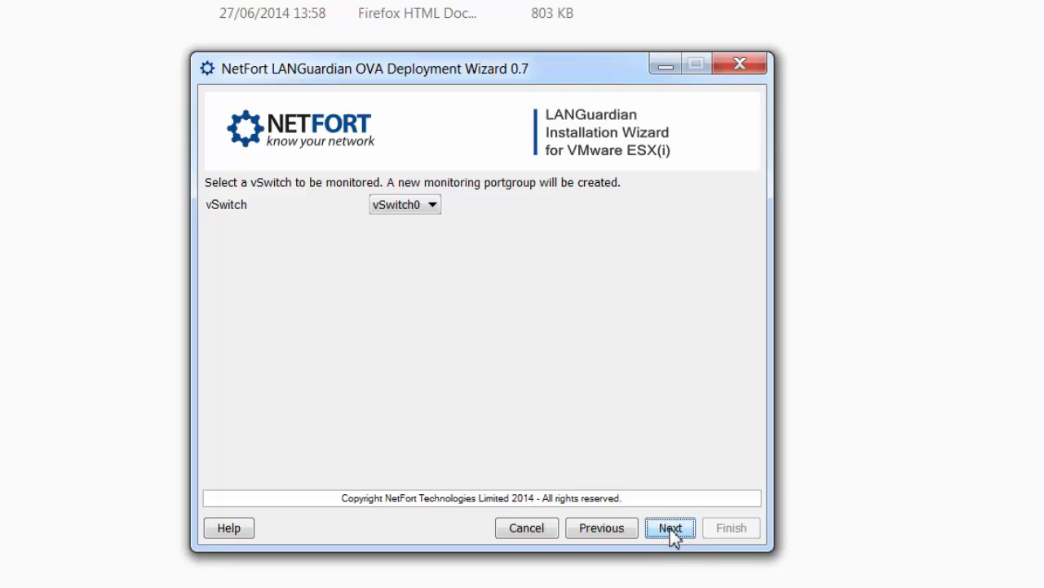
mouse_move(426, 198)
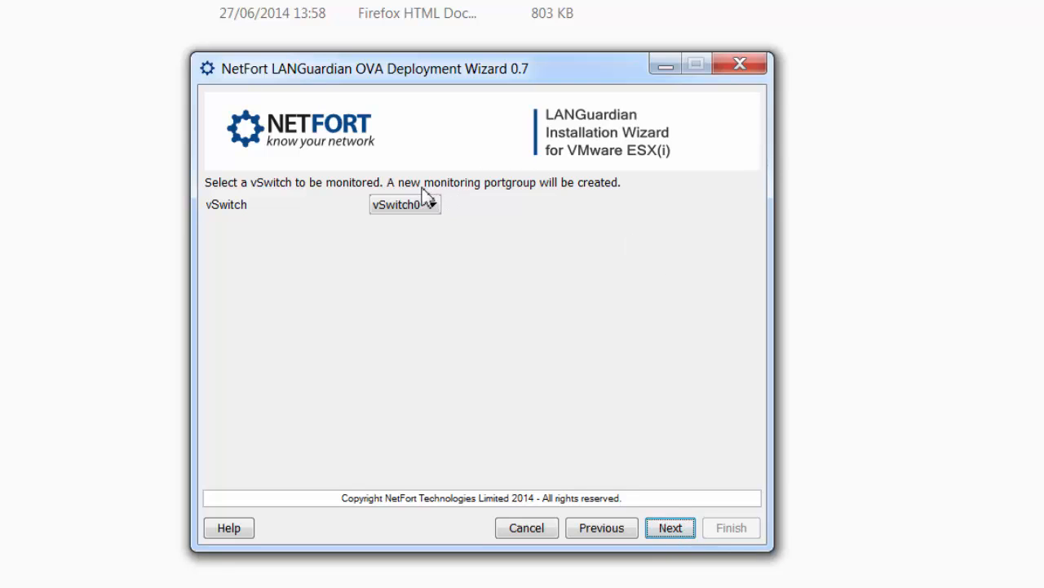
- Monitor vSwitch0 and accept the reviewed deployment summary
left_click(431, 204)
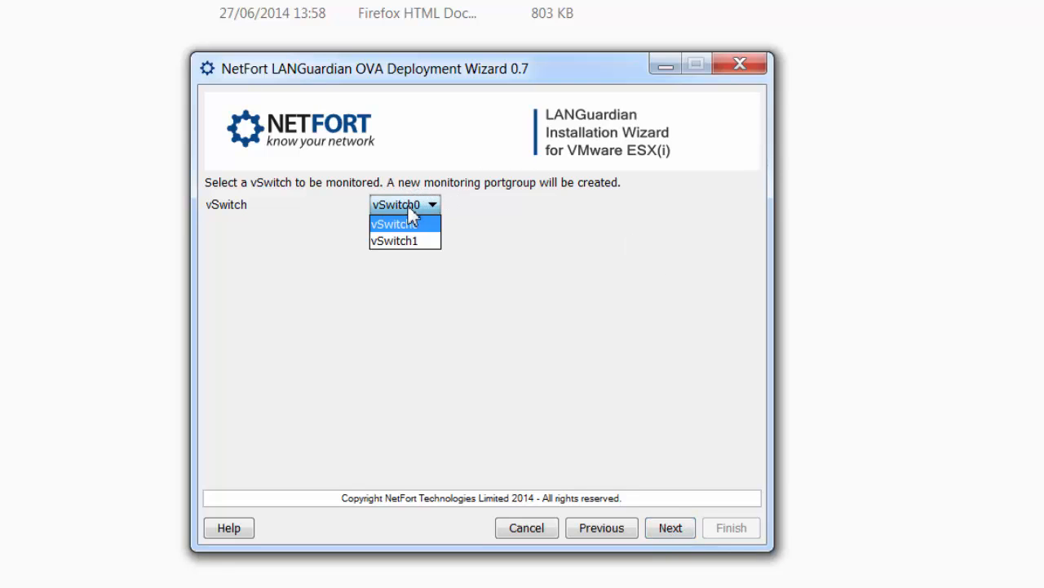
left_click(396, 224)
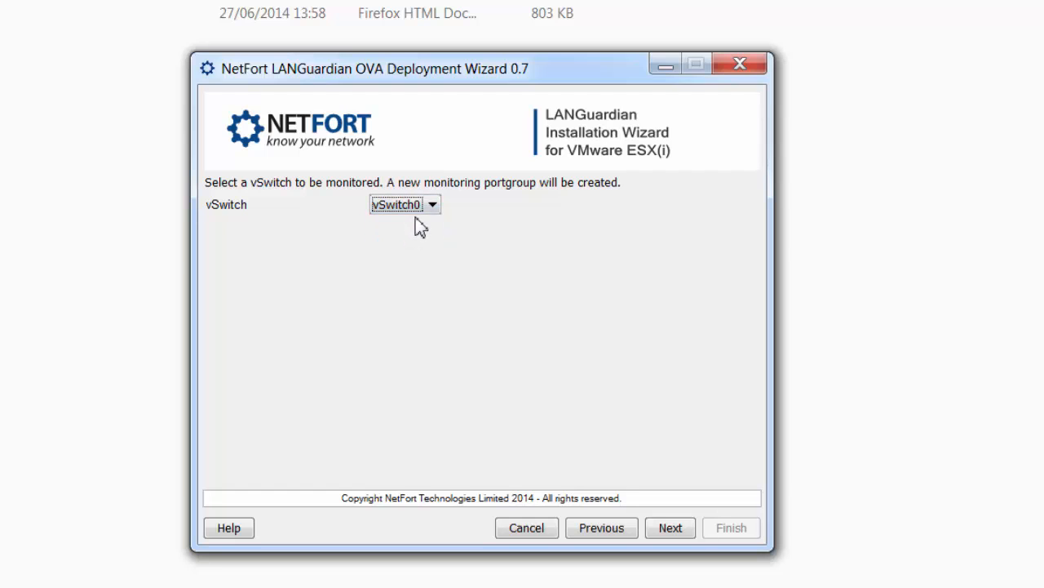
left_click(670, 528)
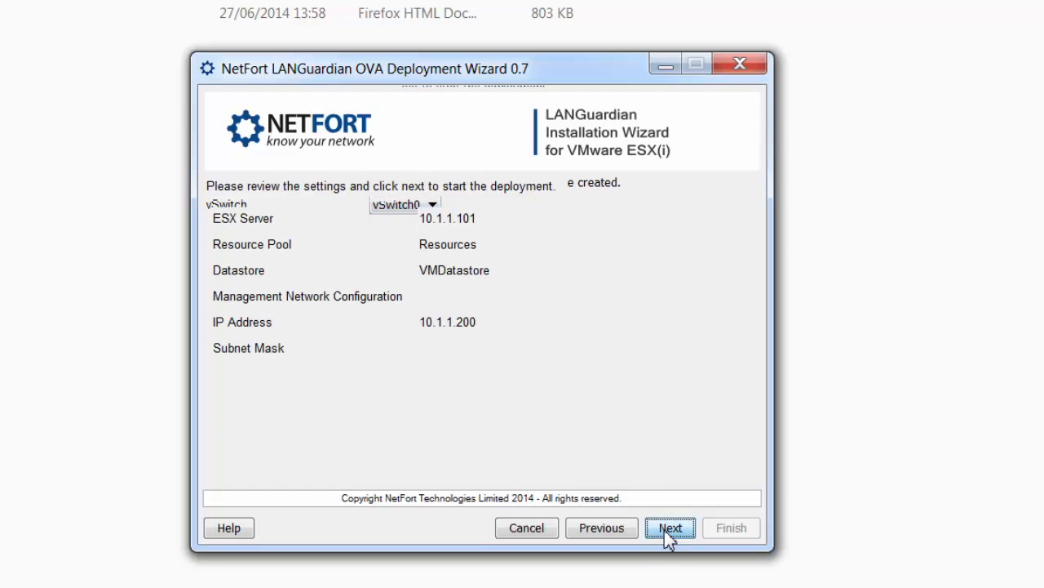
left_click(673, 527)
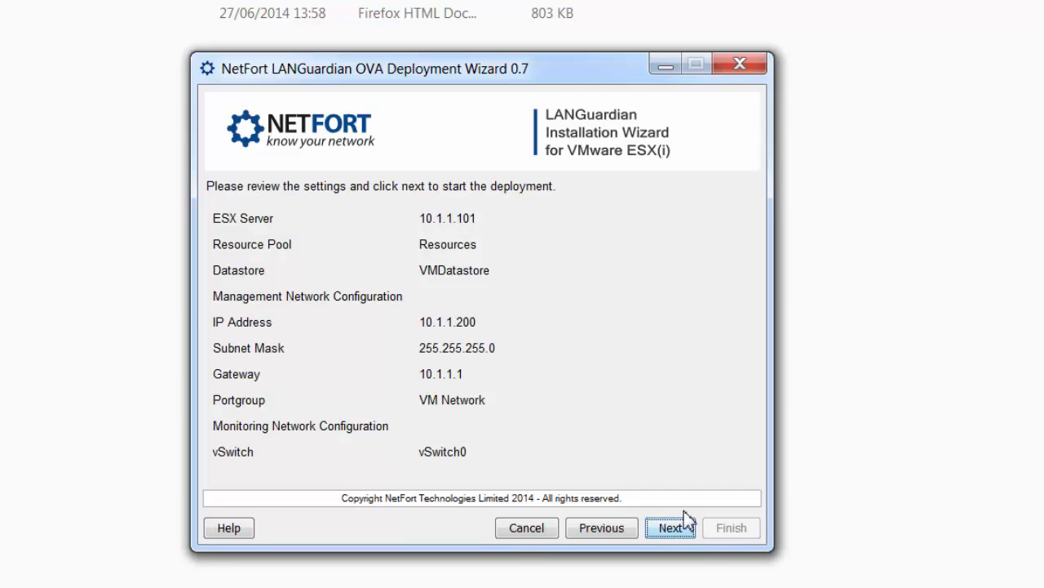
left_click(670, 528)
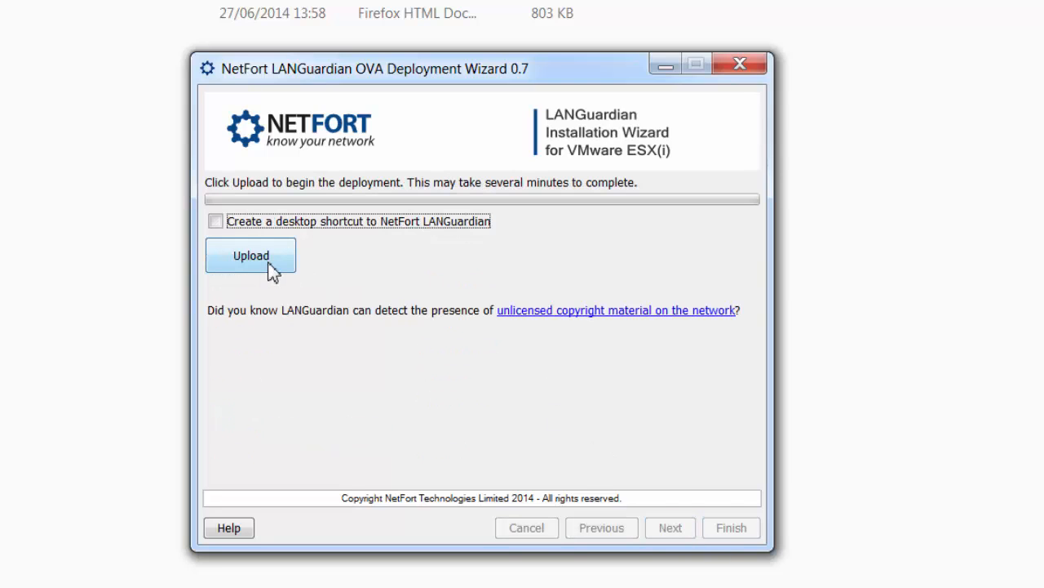
- Upload the LANGuardian OVA and dismiss the installation-complete message
left_click(251, 256)
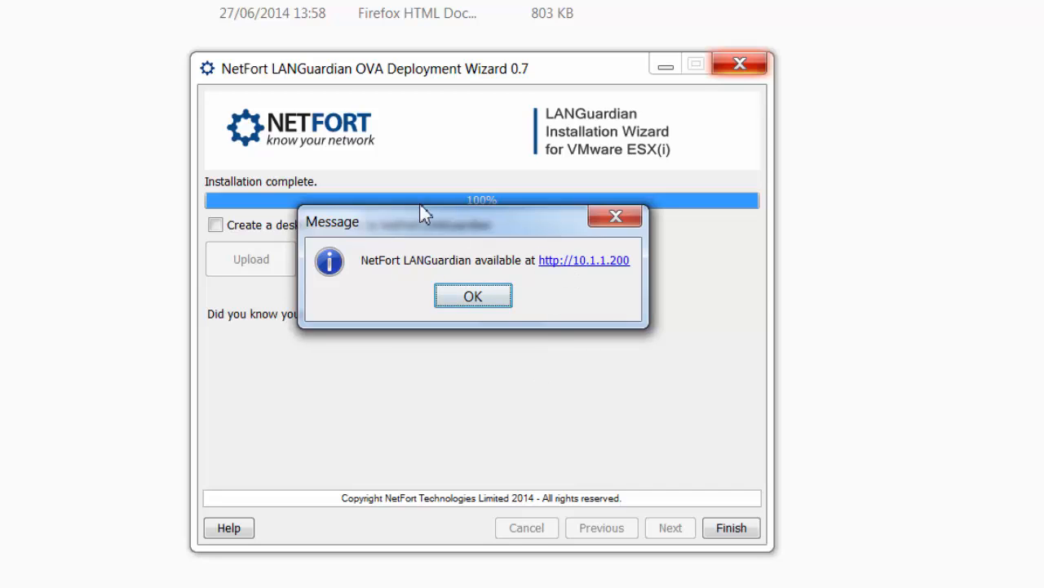
mouse_move(572, 288)
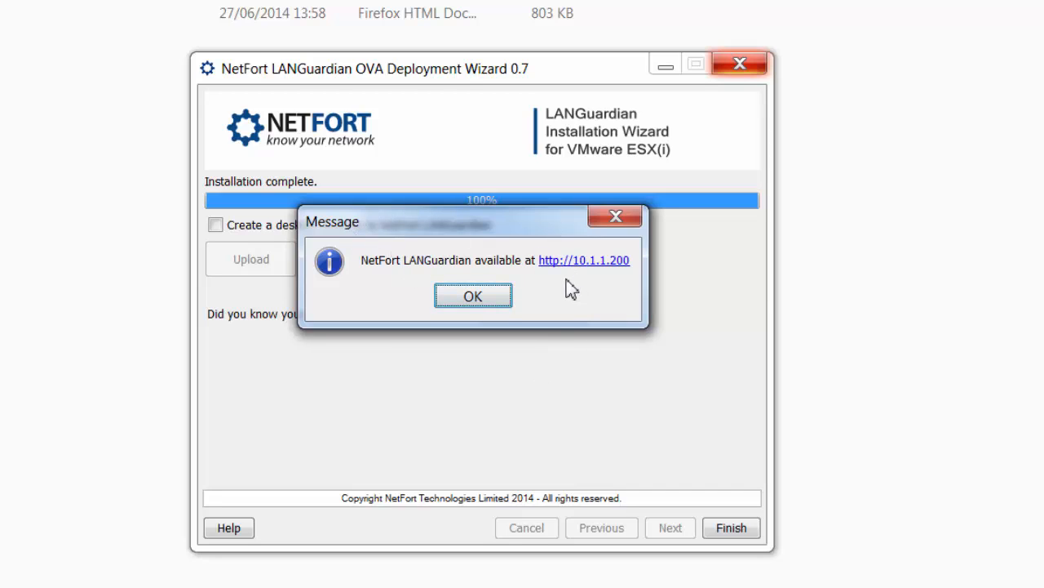
mouse_move(486, 300)
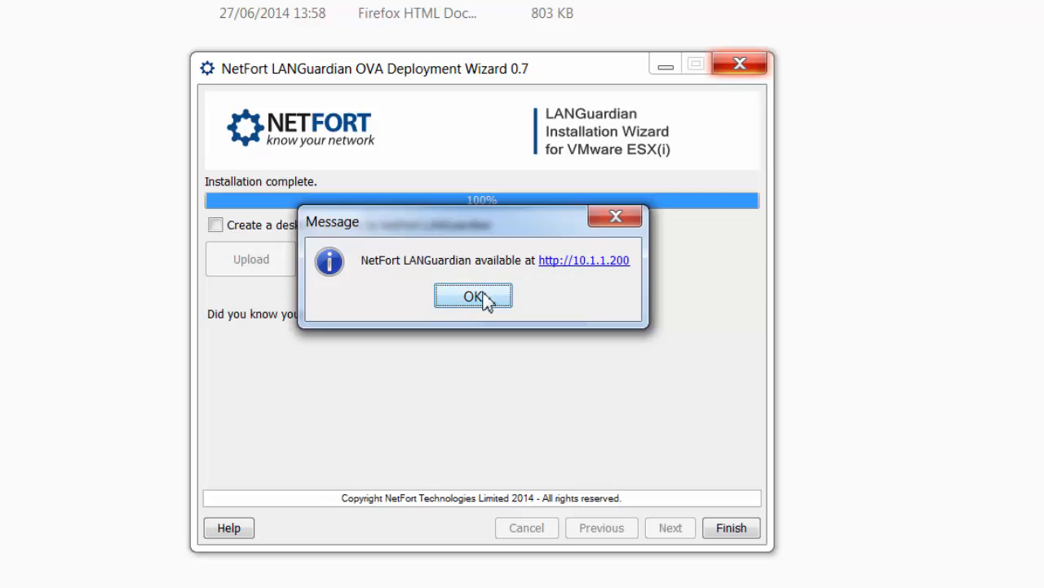
left_click(473, 295)
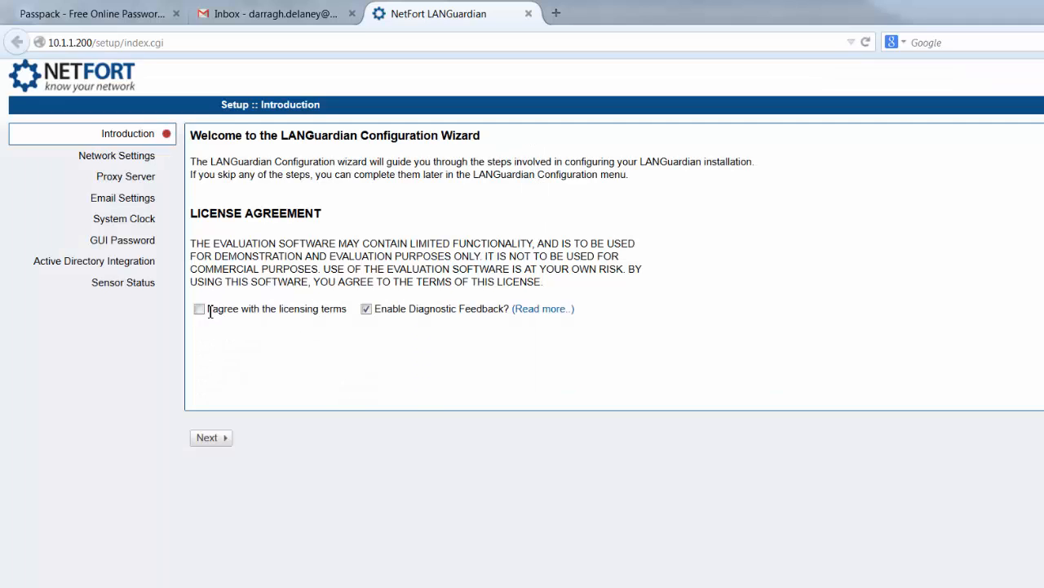
- Accept the licence, validate the network settings, and skip the proxy server step
left_click(199, 308)
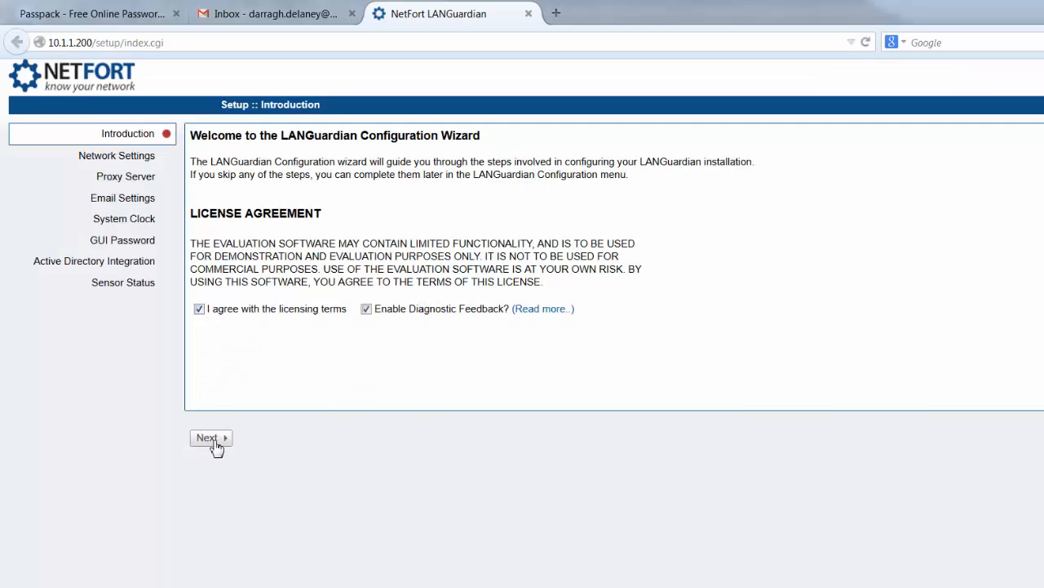
left_click(209, 438)
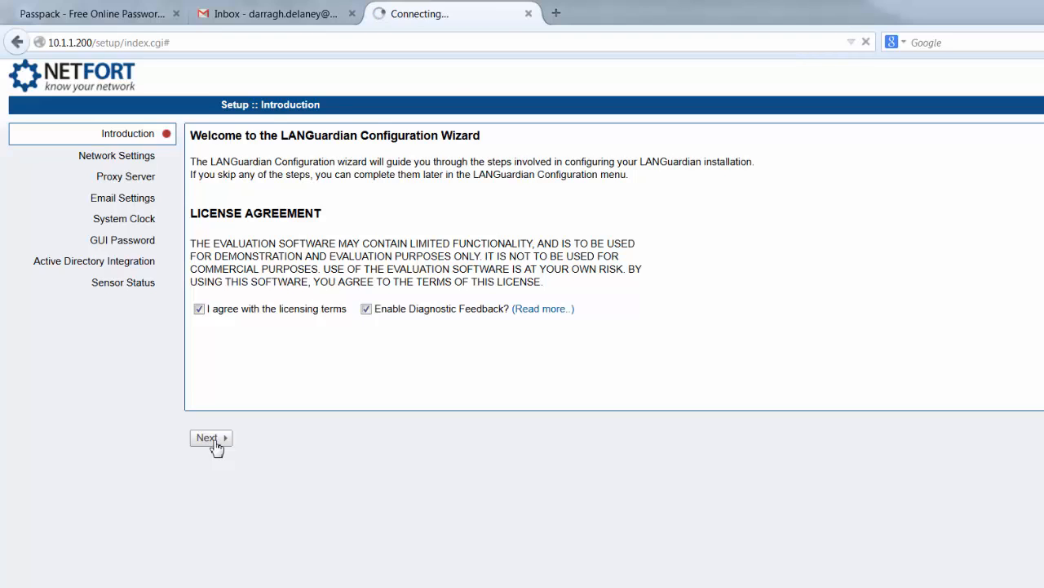
left_click(207, 438)
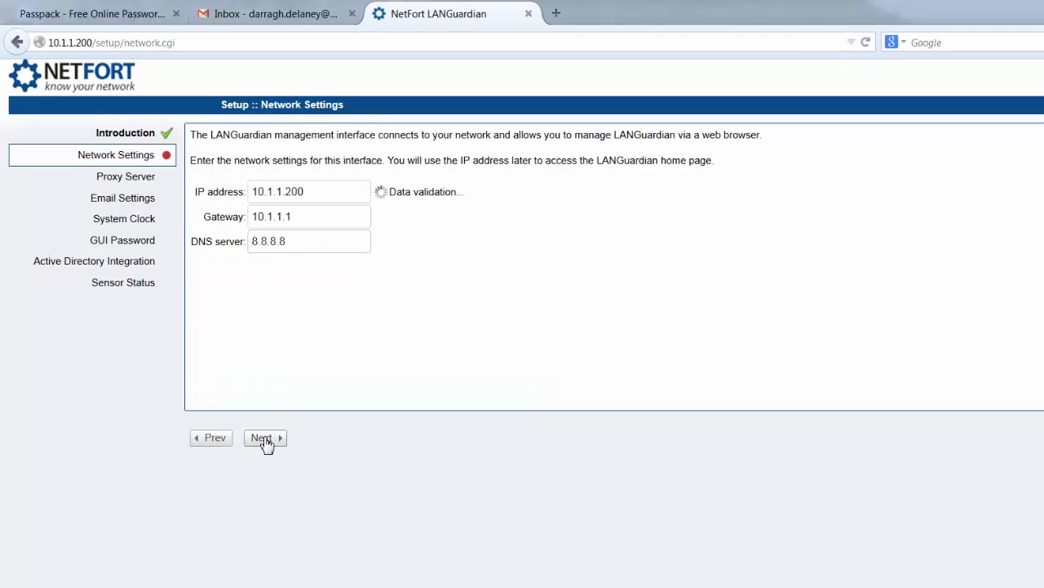
left_click(264, 438)
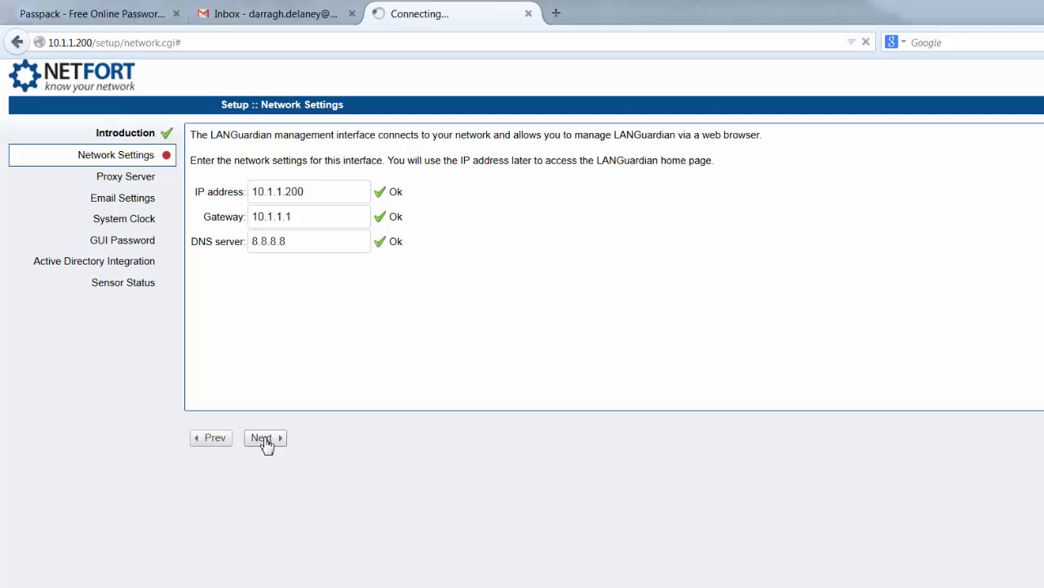
left_click(264, 438)
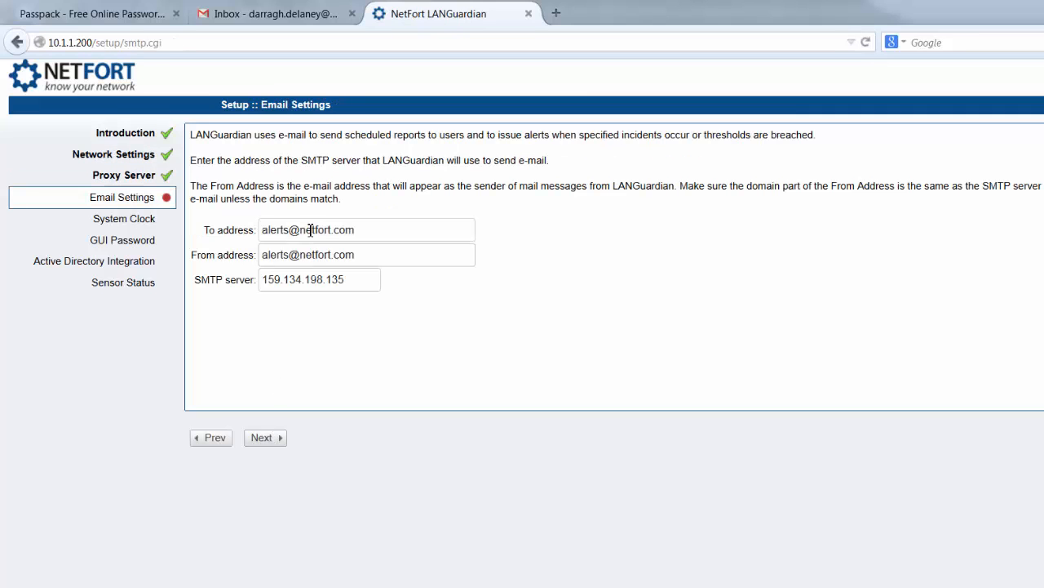
mouse_move(284, 249)
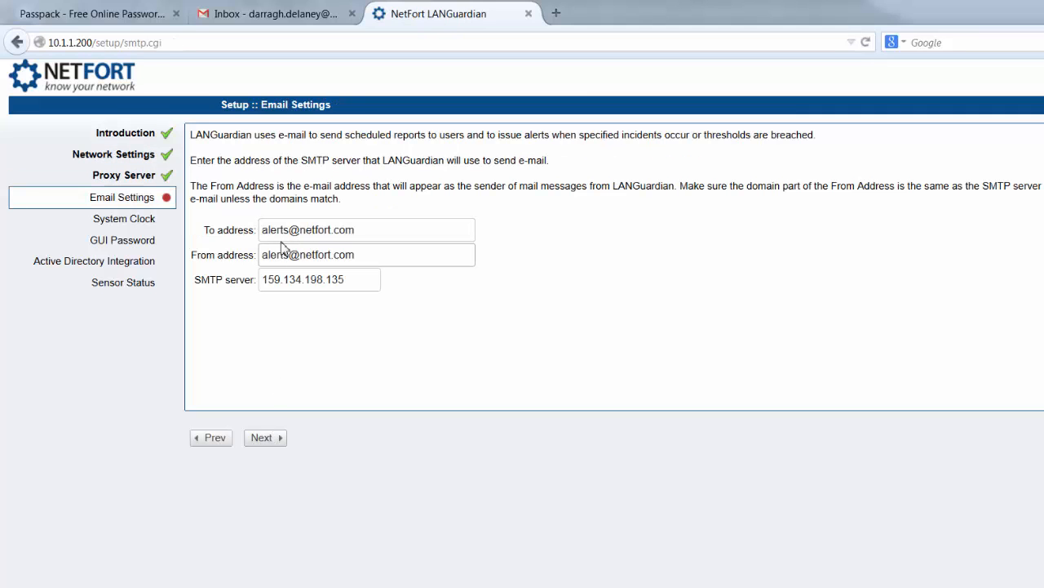
mouse_move(296, 302)
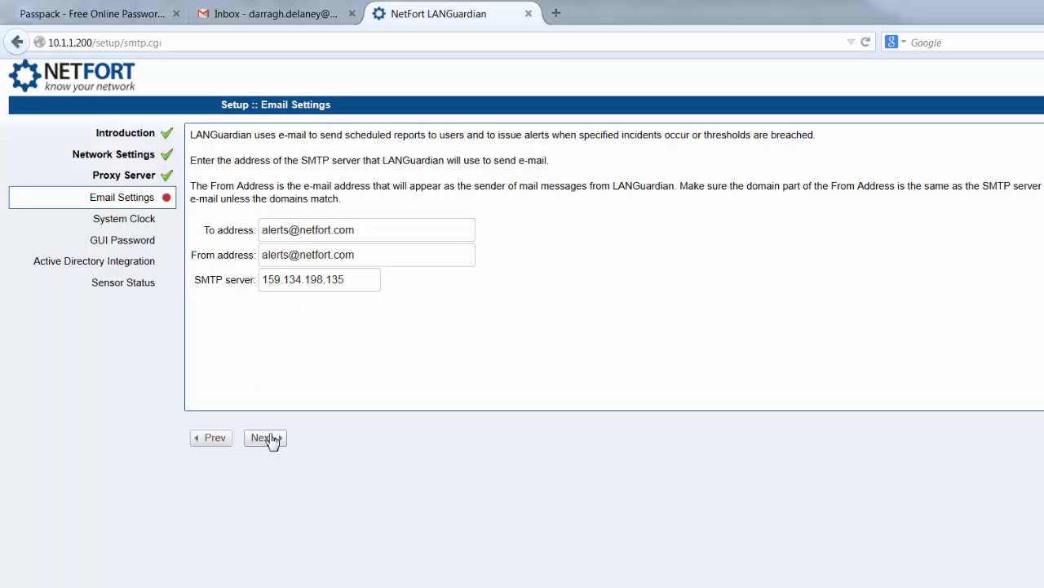
- Accept the email settings and NTP clock synchronisation with Europe/Dublin timezone
left_click(264, 438)
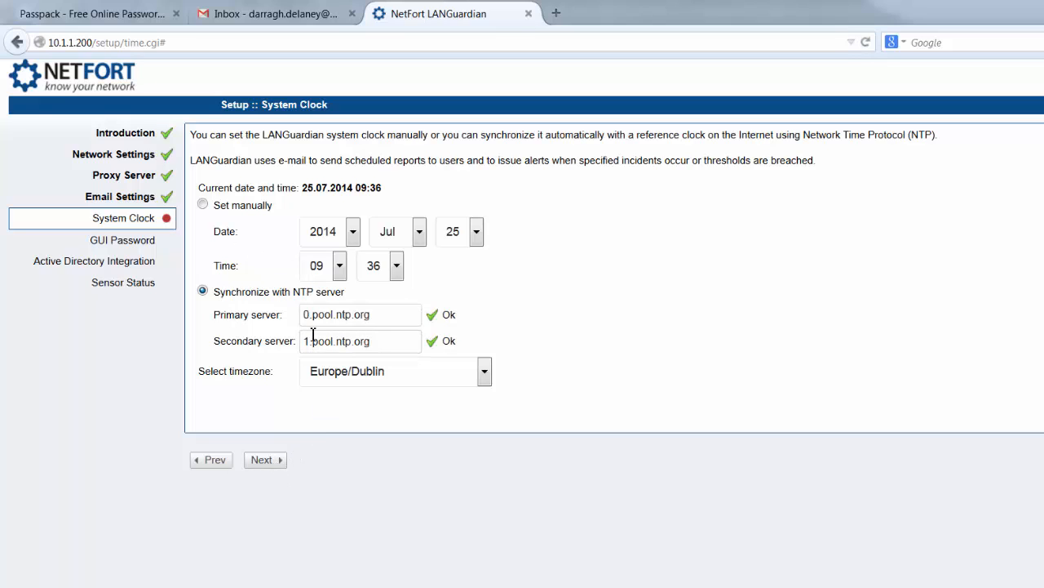
left_click(265, 460)
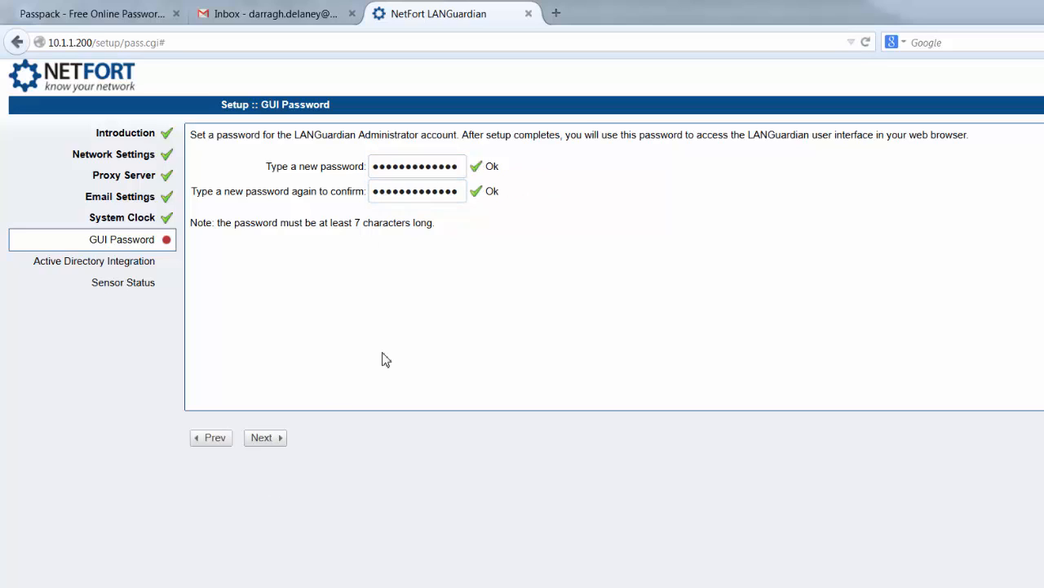
- Save the administrator password, clear the domain password, and skip Active Directory integration
left_click(264, 438)
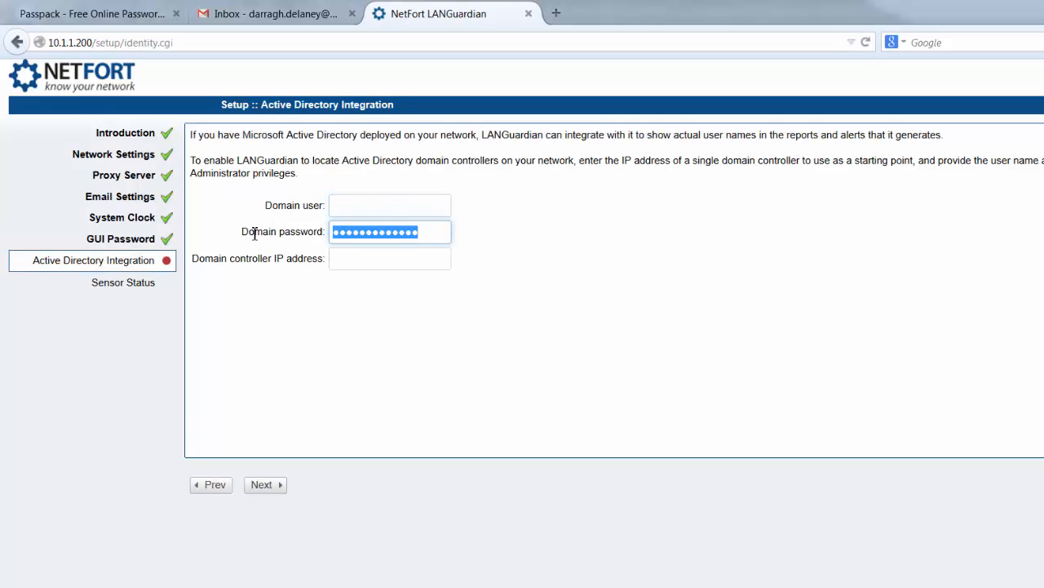
left_click(390, 205)
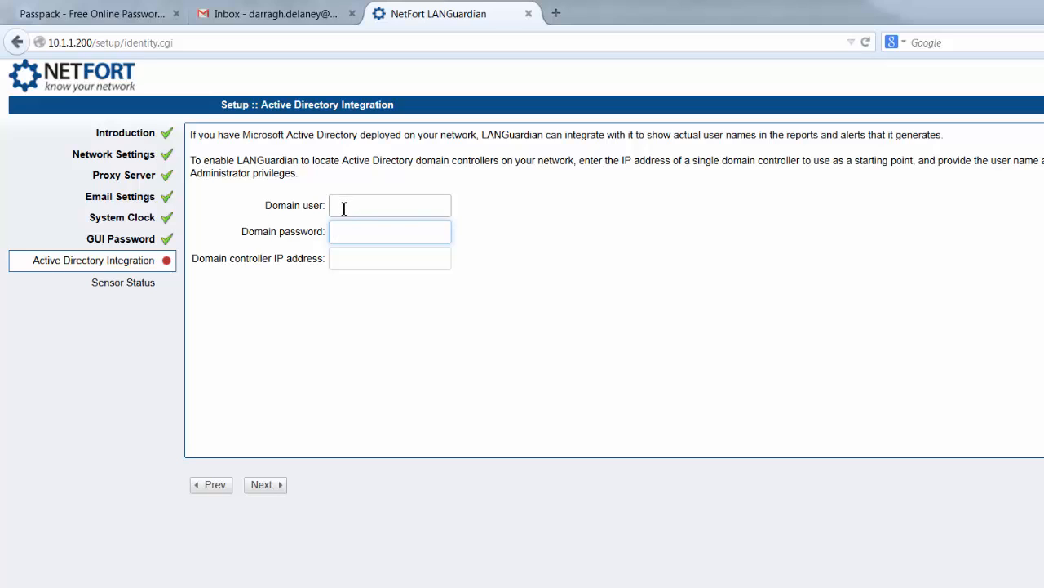
left_click(389, 258)
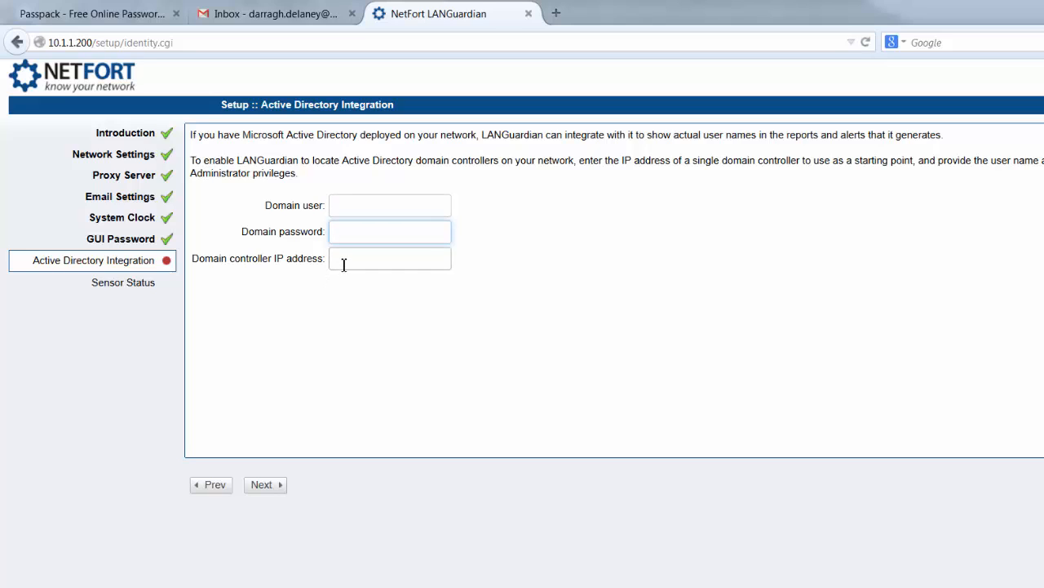
left_click(265, 485)
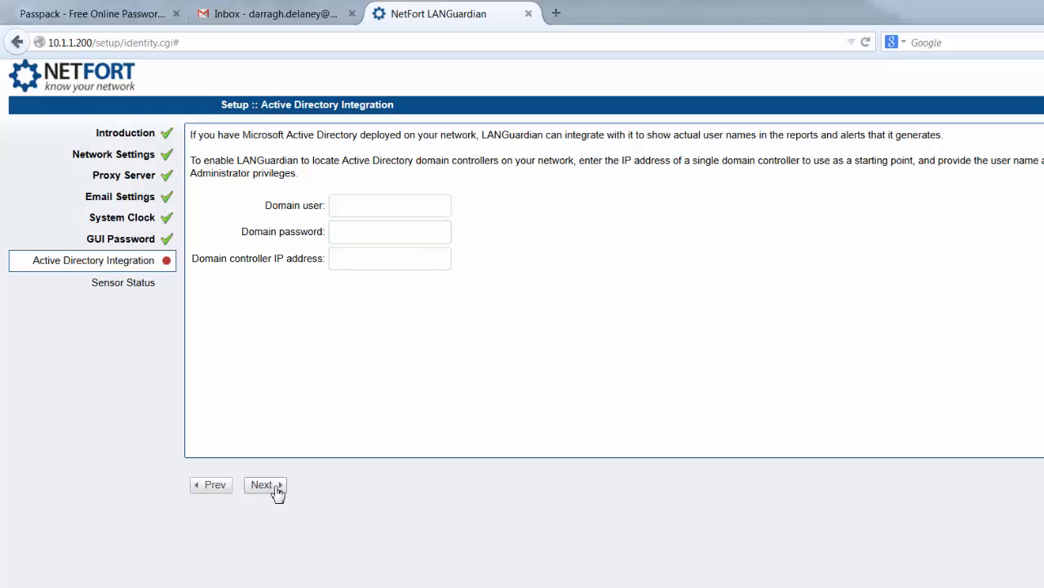
left_click(264, 485)
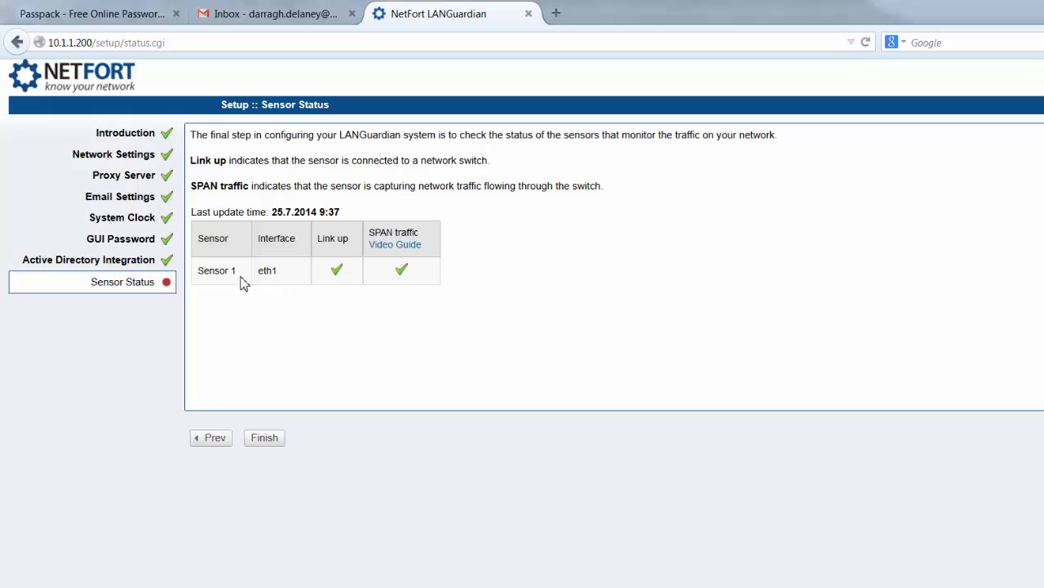
- Finish the configuration wizard after the sensor status review and log in
left_click(263, 437)
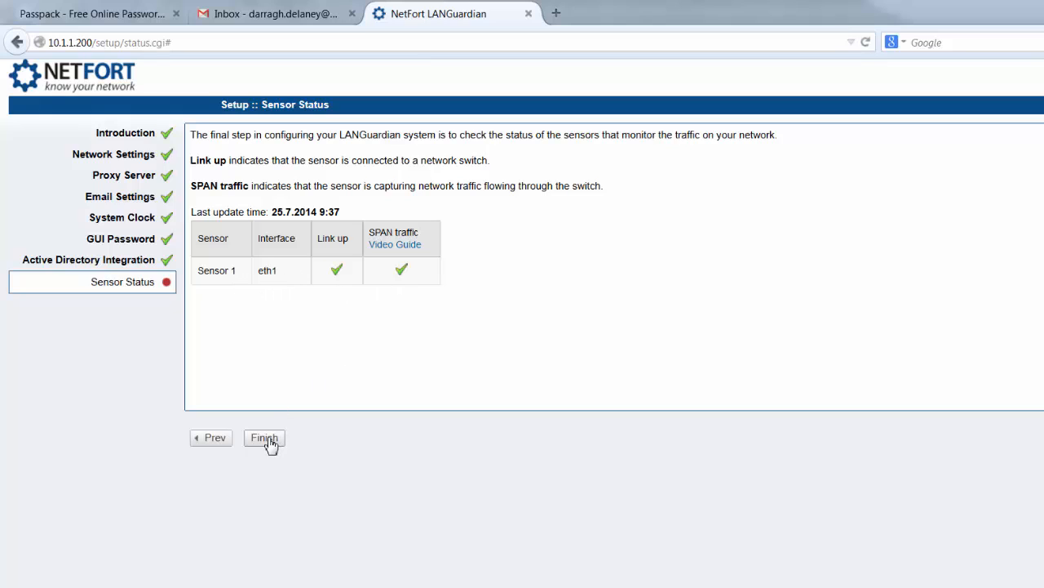
left_click(263, 437)
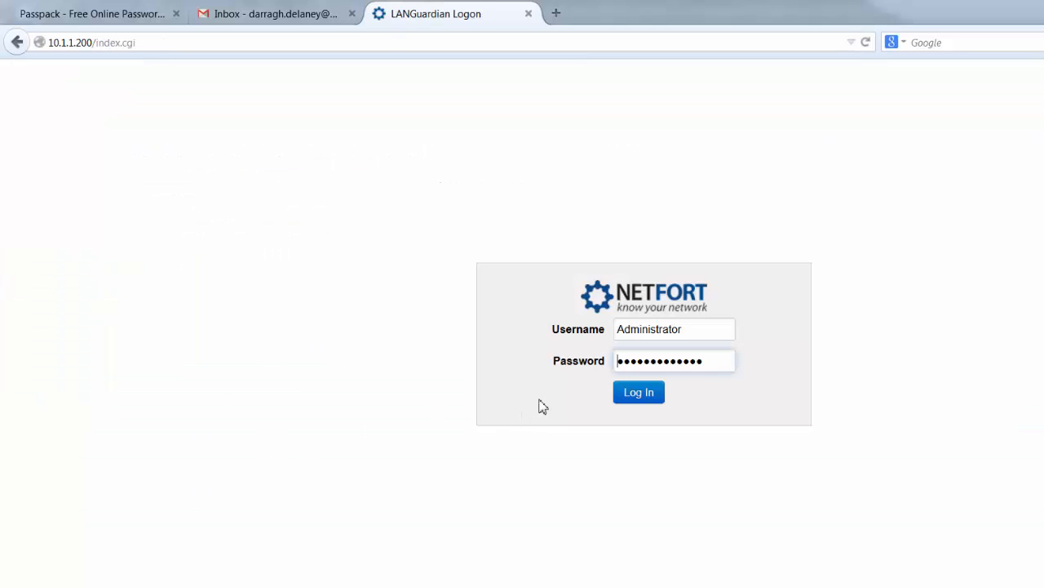
left_click(638, 392)
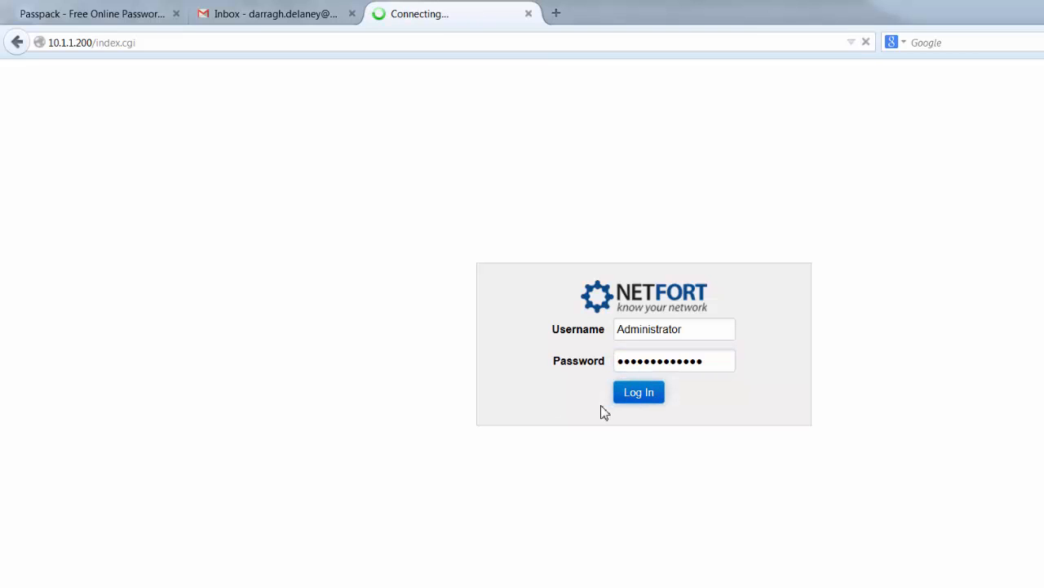
left_click(638, 392)
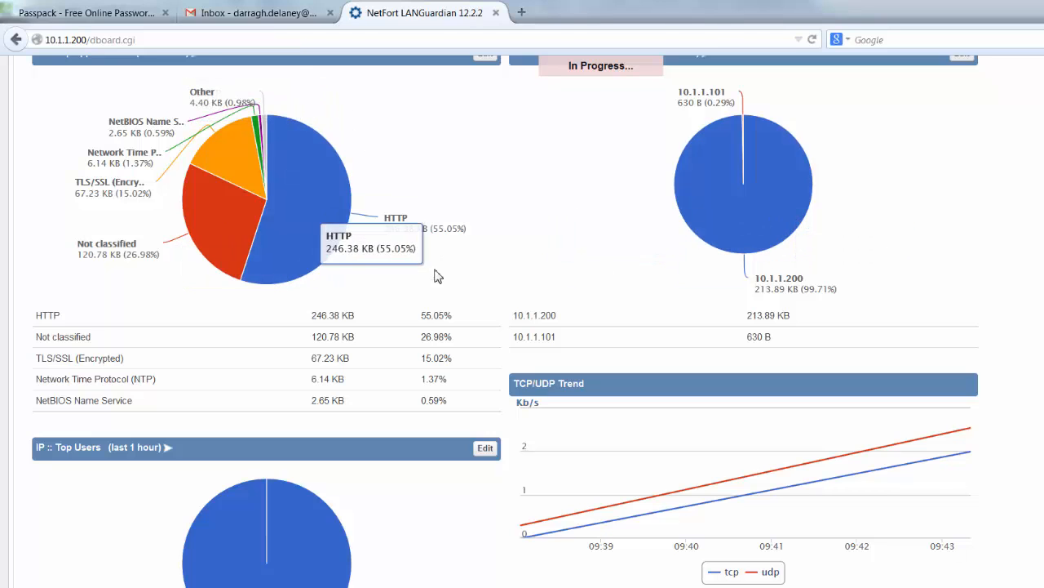
mouse_move(270, 190)
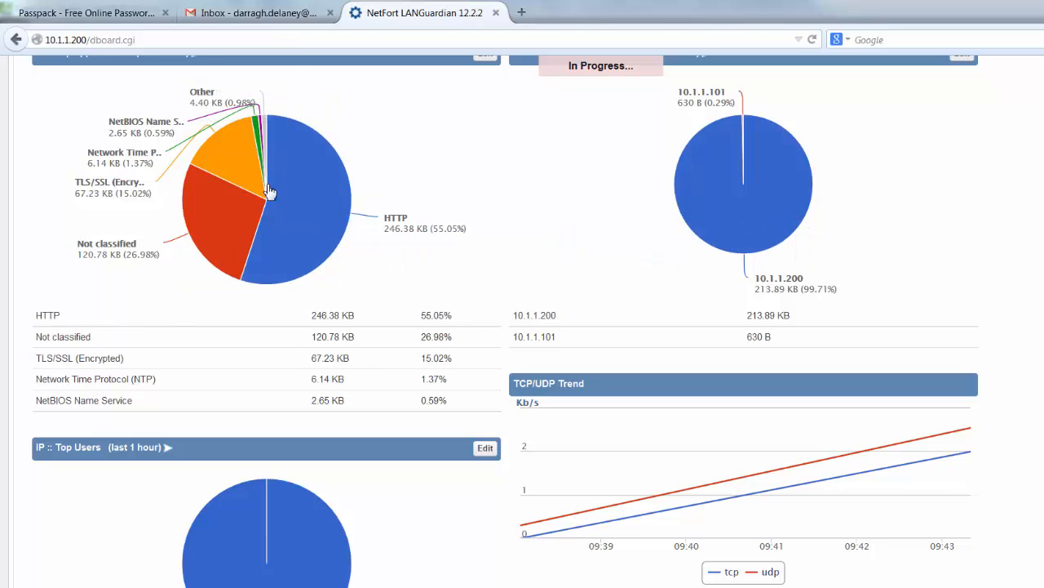
- Scroll up to view the full Management Summary dashboard
scroll("up", 3)
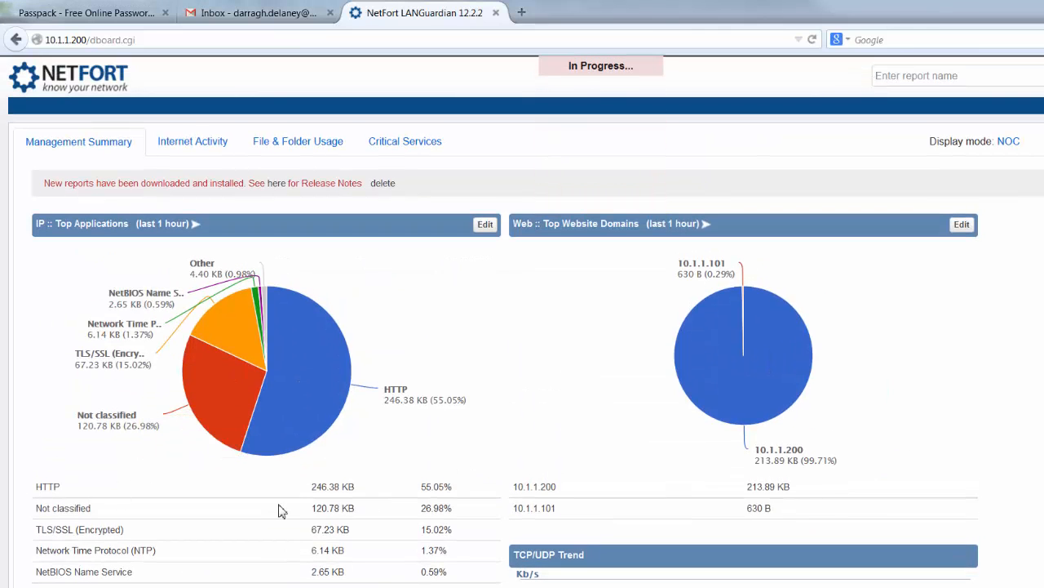
mouse_move(307, 408)
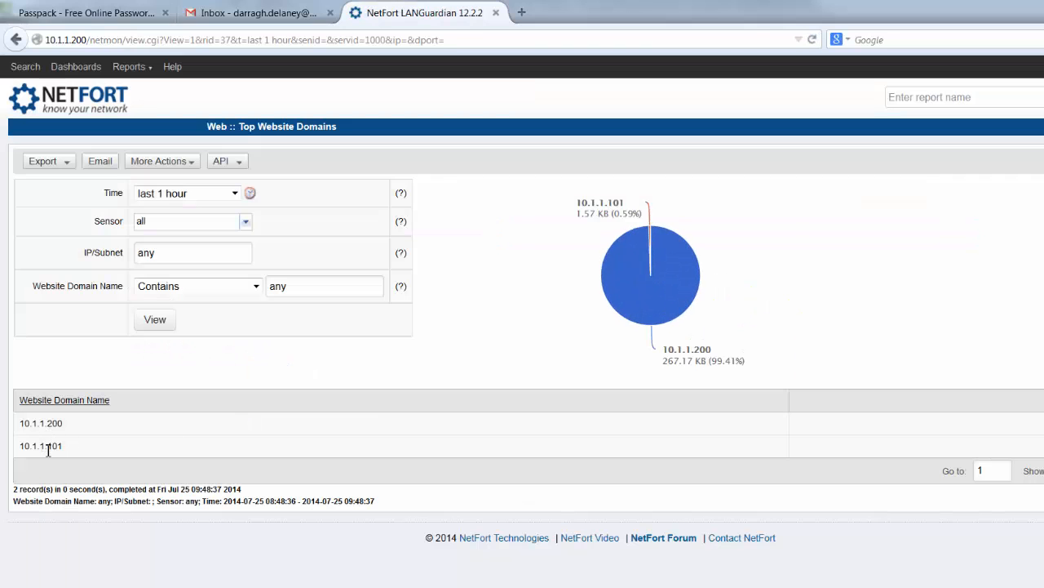
mouse_move(100, 108)
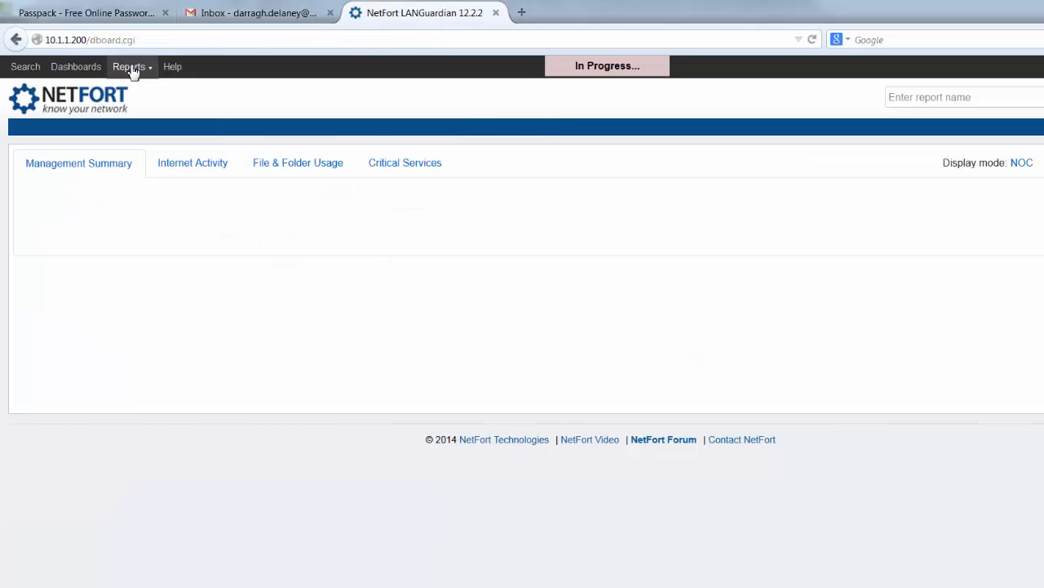
- Go back to Dashboards and scroll down to the Top Users chart and TCP/UDP Trend graph
left_click(129, 66)
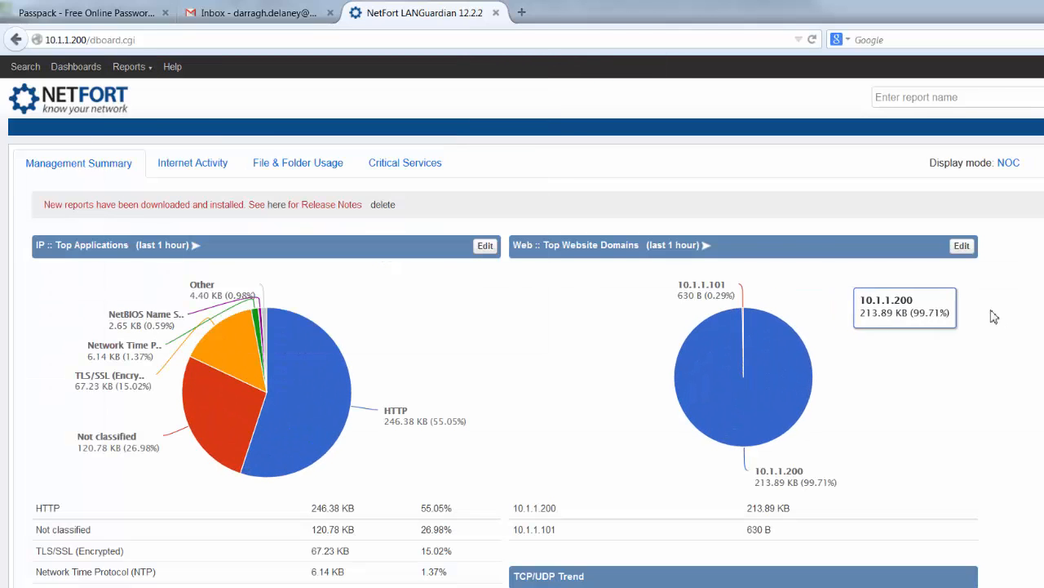
mouse_move(627, 174)
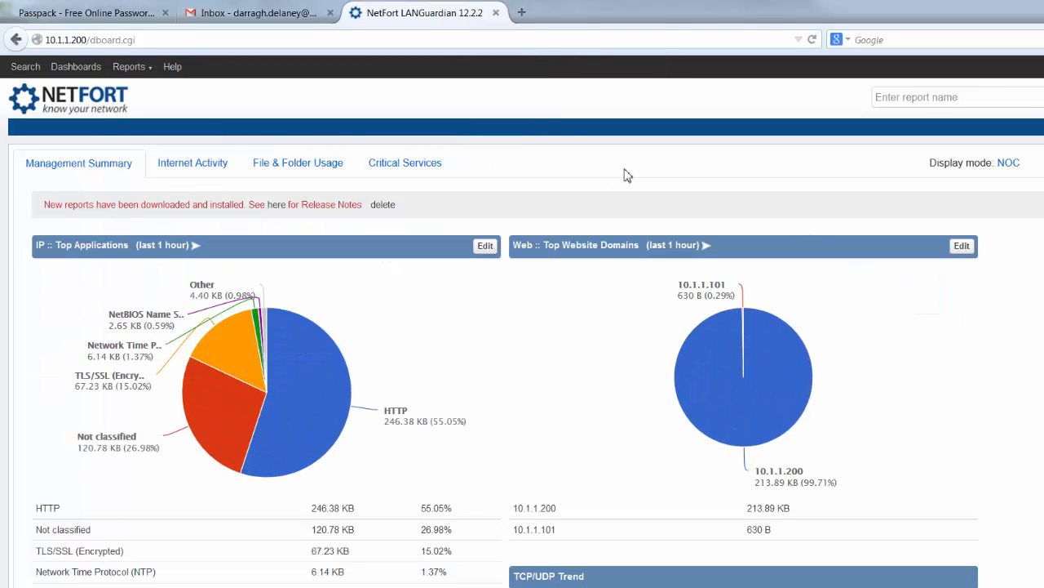
mouse_move(285, 177)
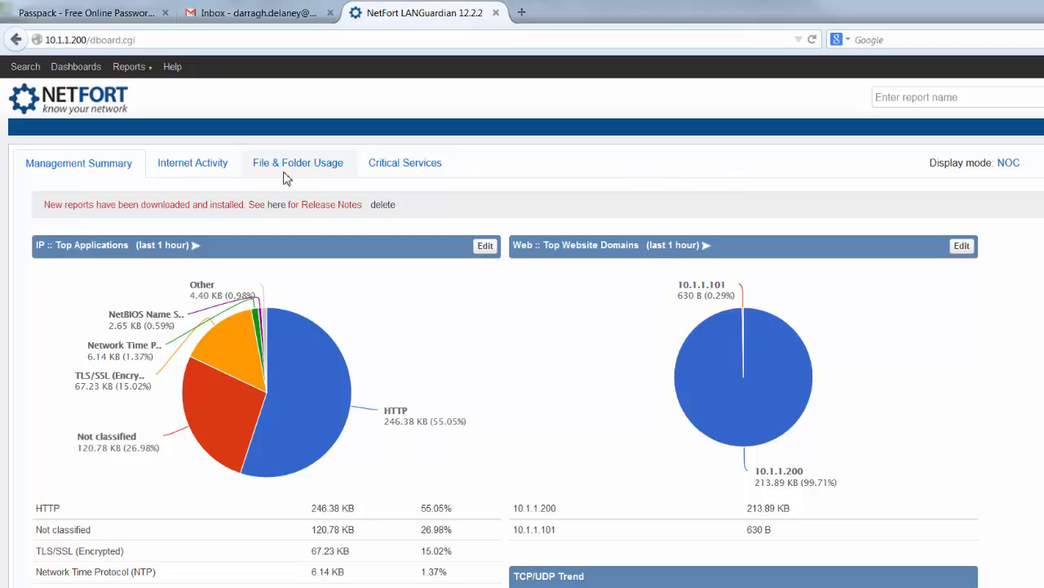
mouse_move(568, 169)
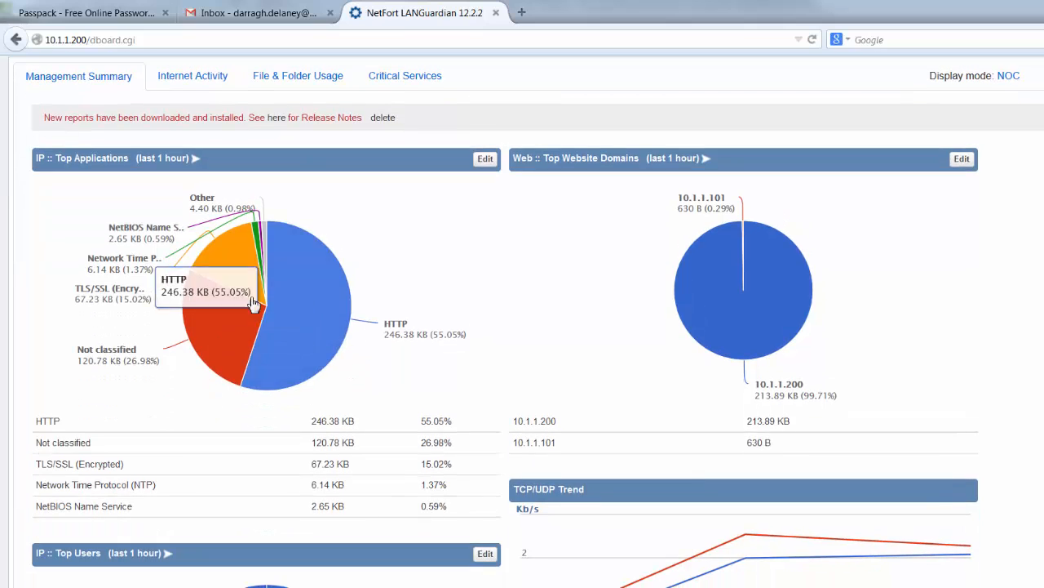
mouse_move(353, 367)
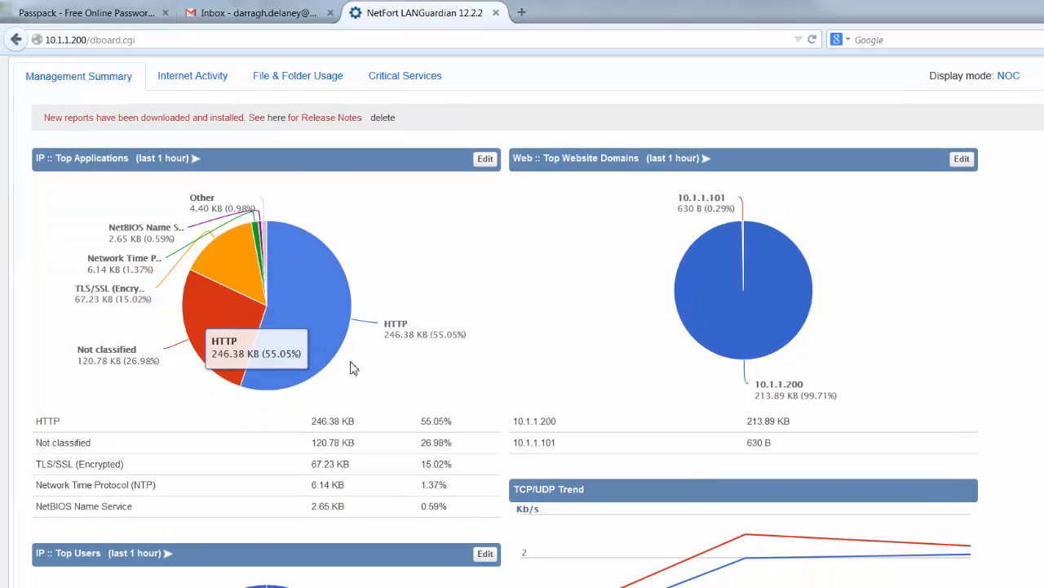
mouse_move(510, 143)
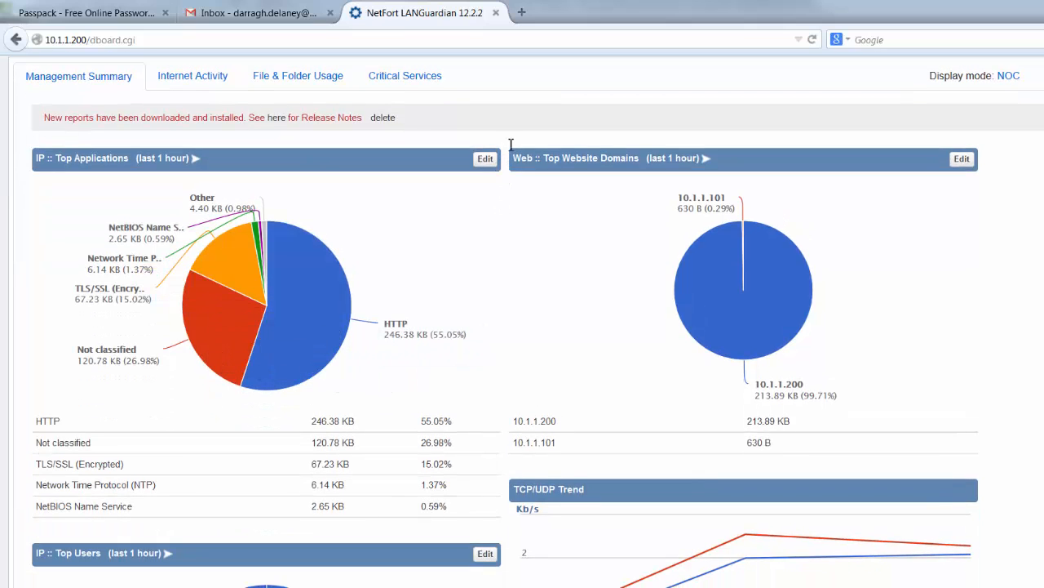
mouse_move(443, 236)
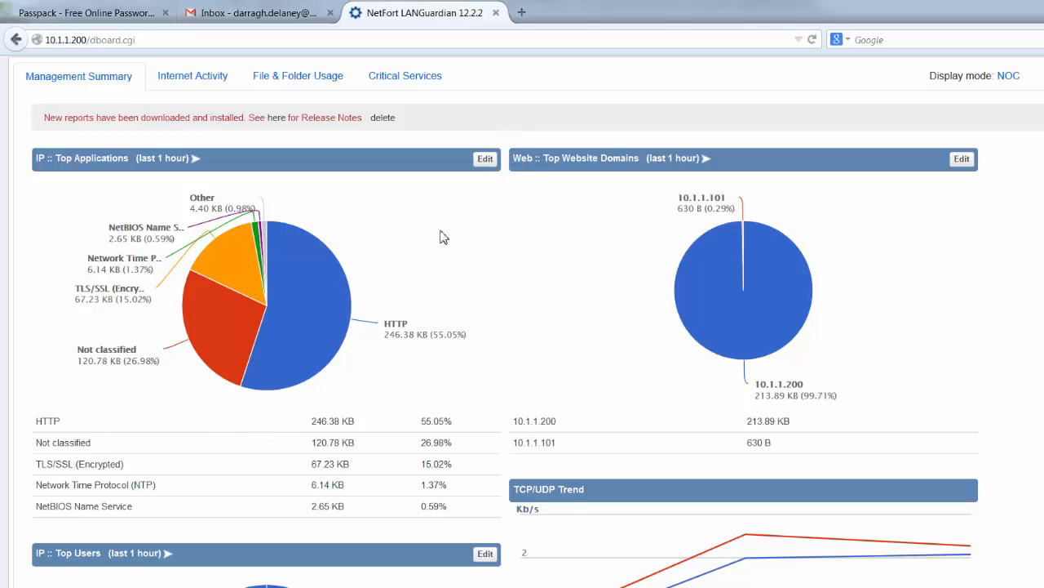
scroll("down", 3)
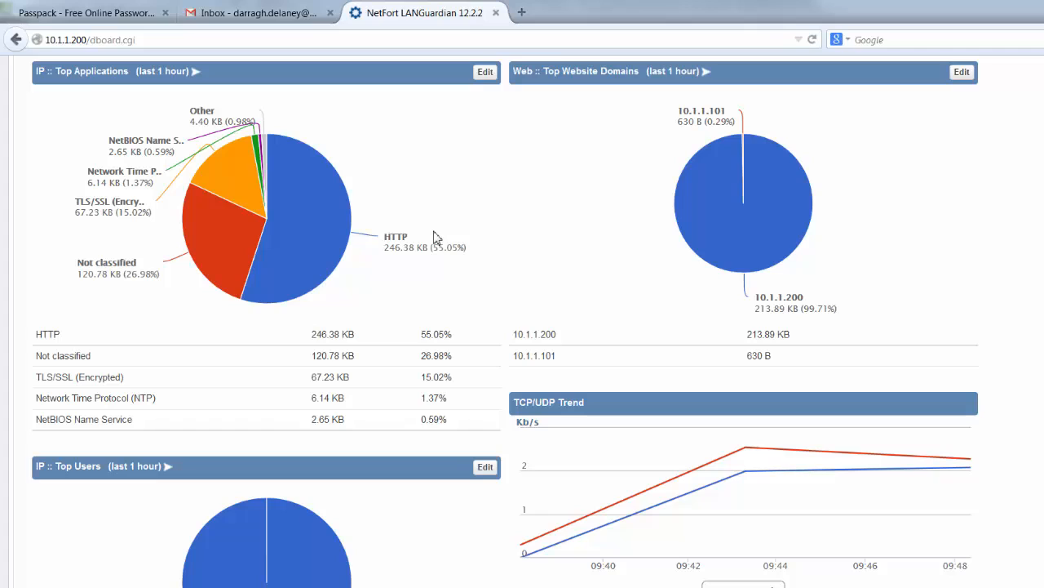
mouse_move(473, 249)
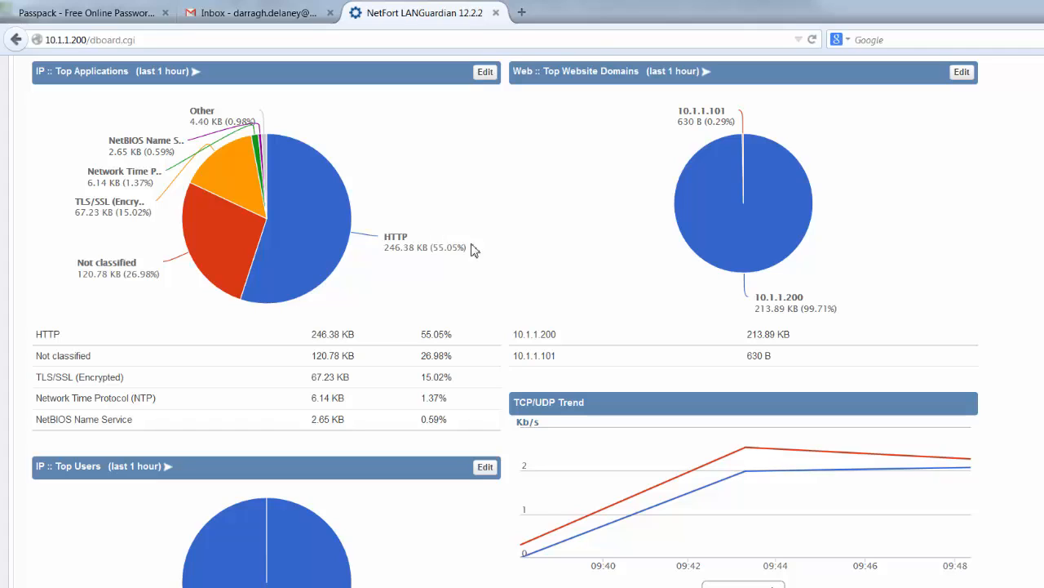